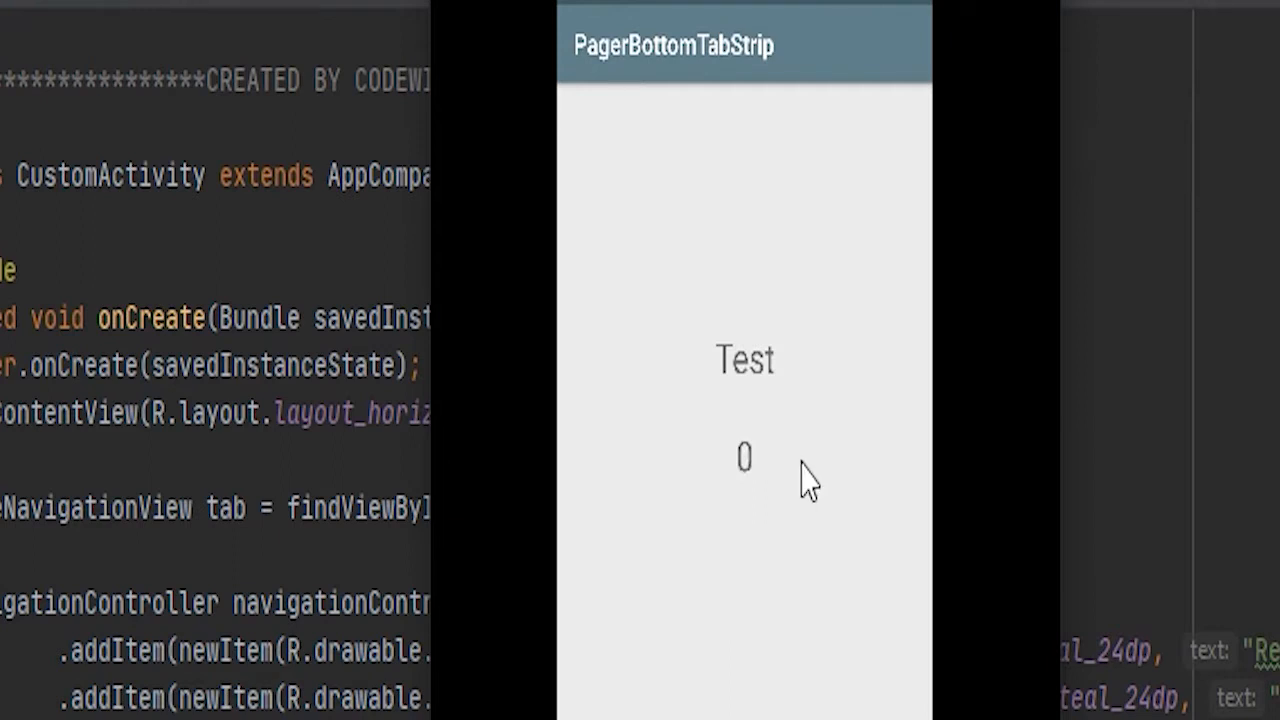
mouse_move(808, 478)
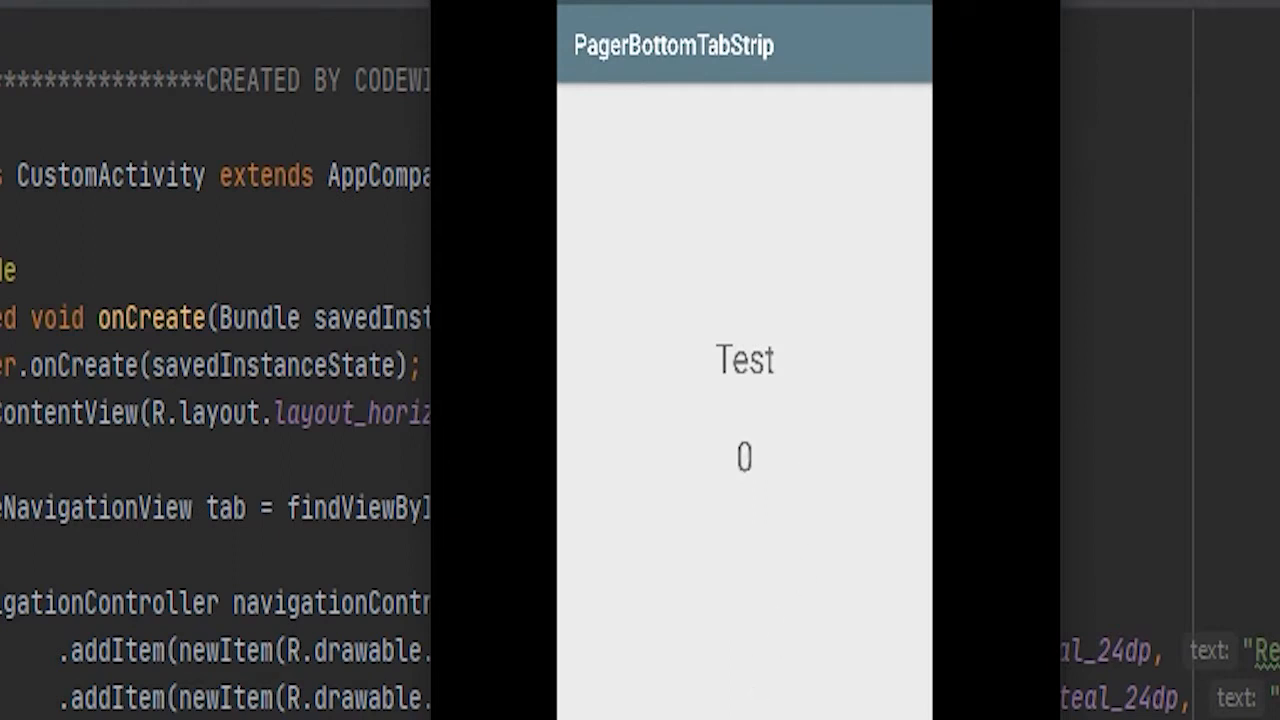
mouse_move(438, 486)
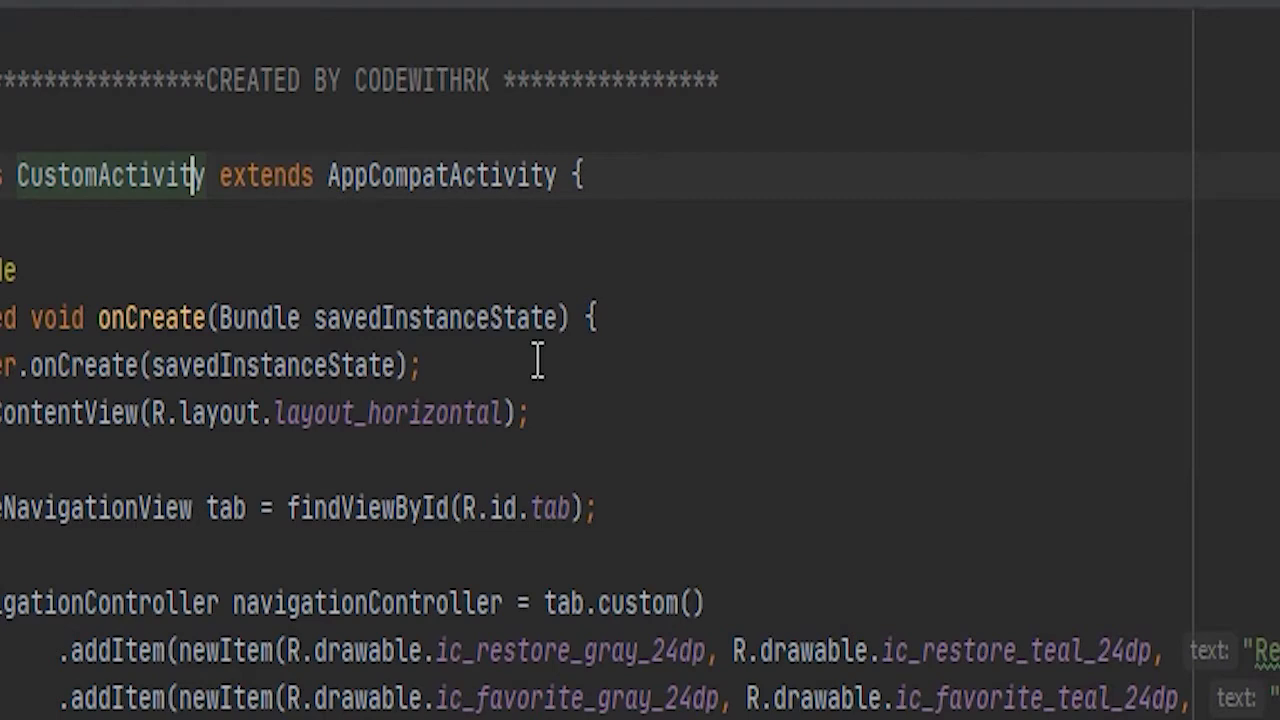
mouse_move(110, 8)
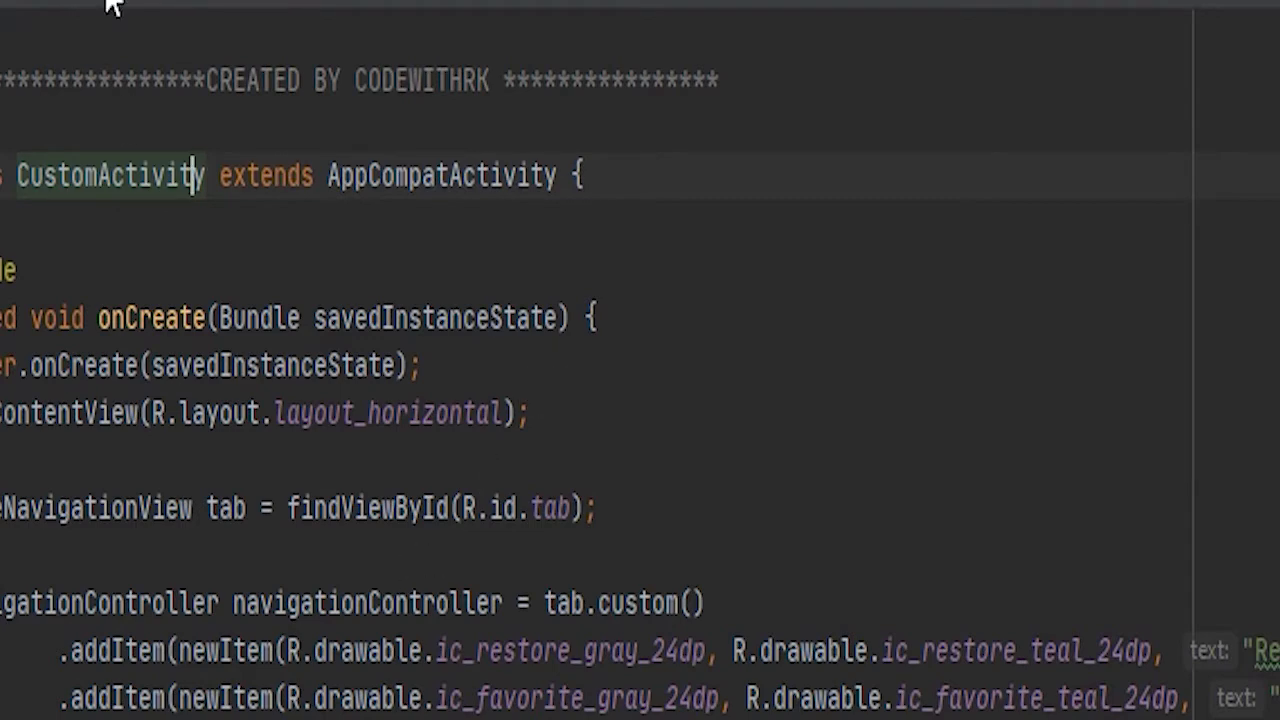
- Navigate from R.layout.layout_horizontal in CustomActivity to layout_horizontal.xml
left_click(280, 100)
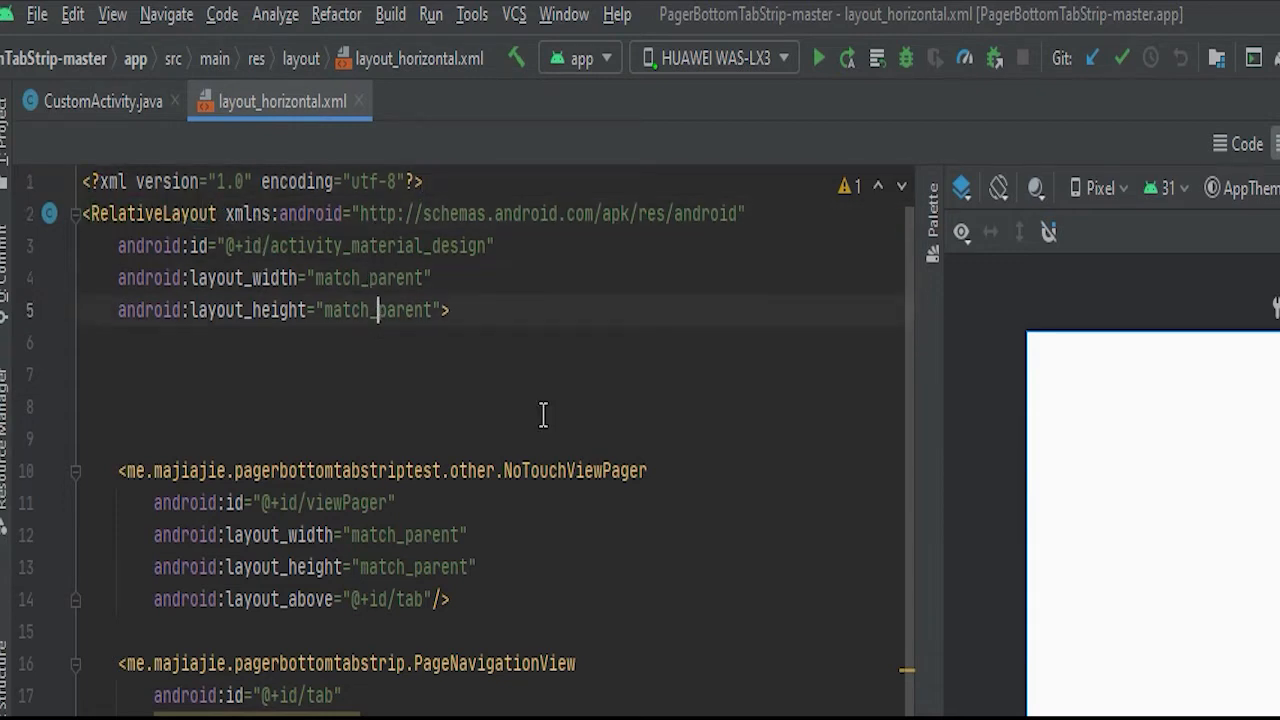
- Review the NoTouchViewPager and PageNavigationView in layout_horizontal.xml, then return to CustomActivity.java
scroll("down", 3)
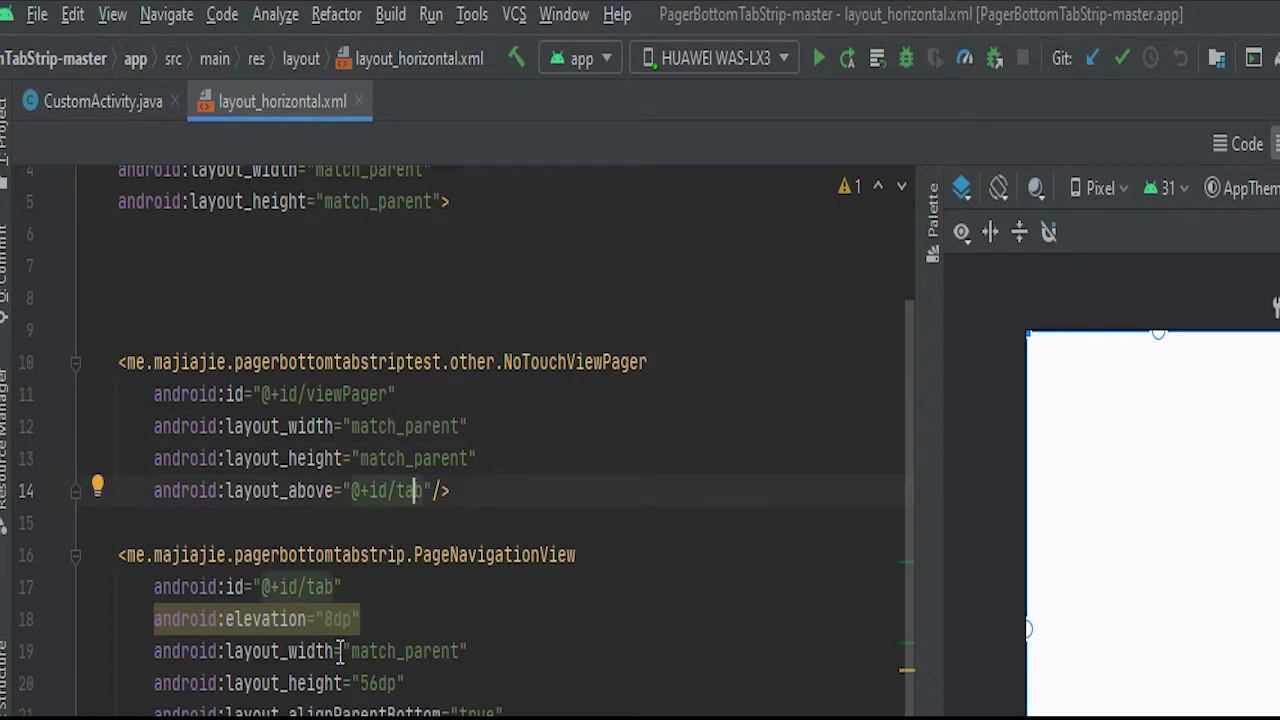
mouse_move(640, 470)
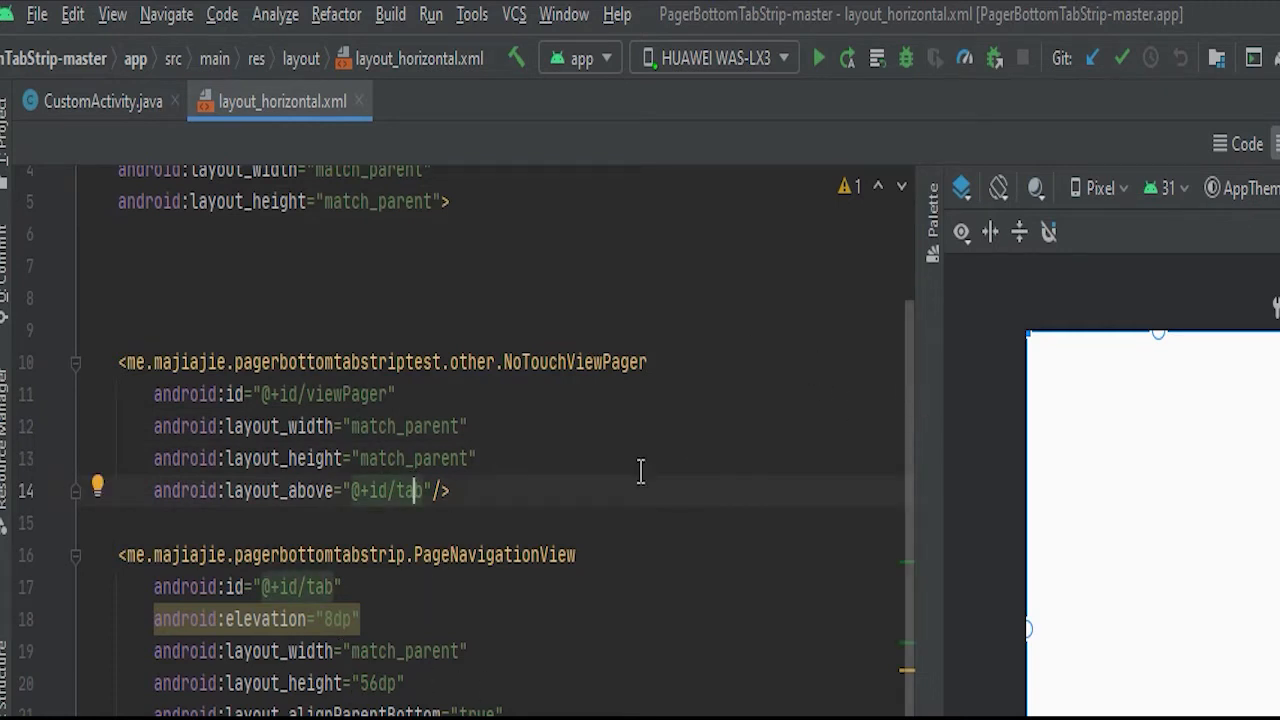
scroll("up", 3)
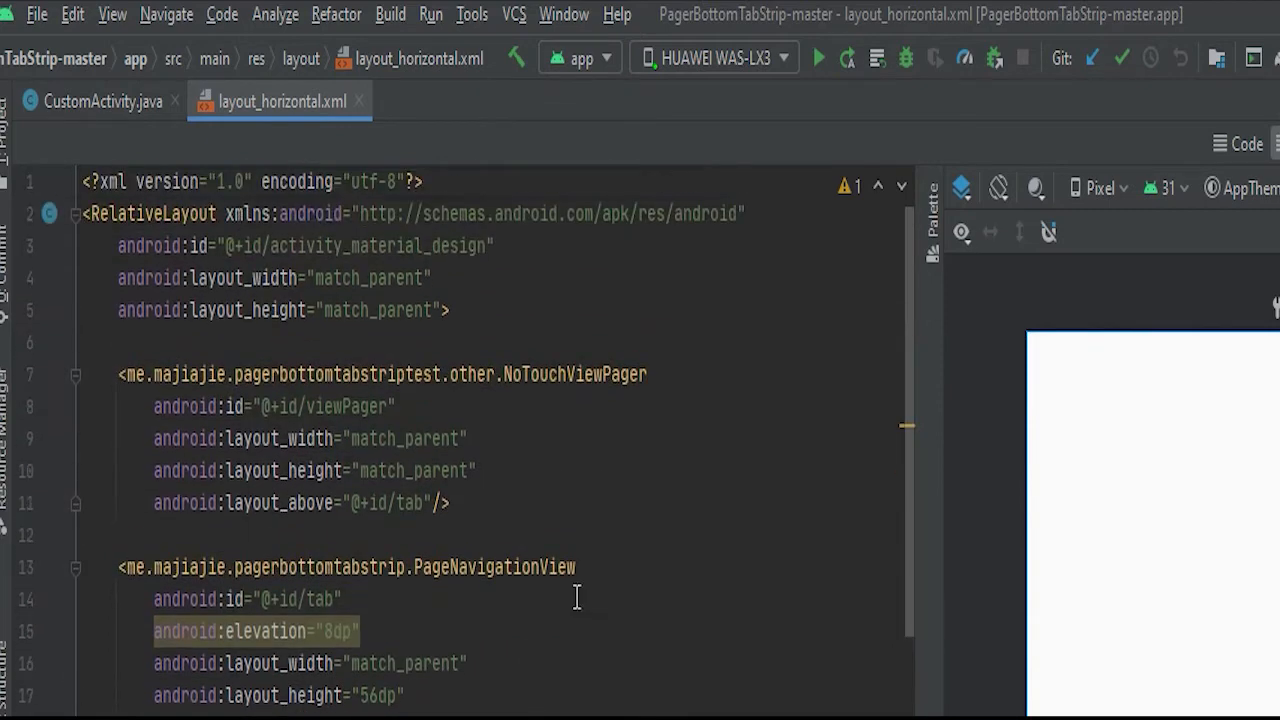
scroll("down", 3)
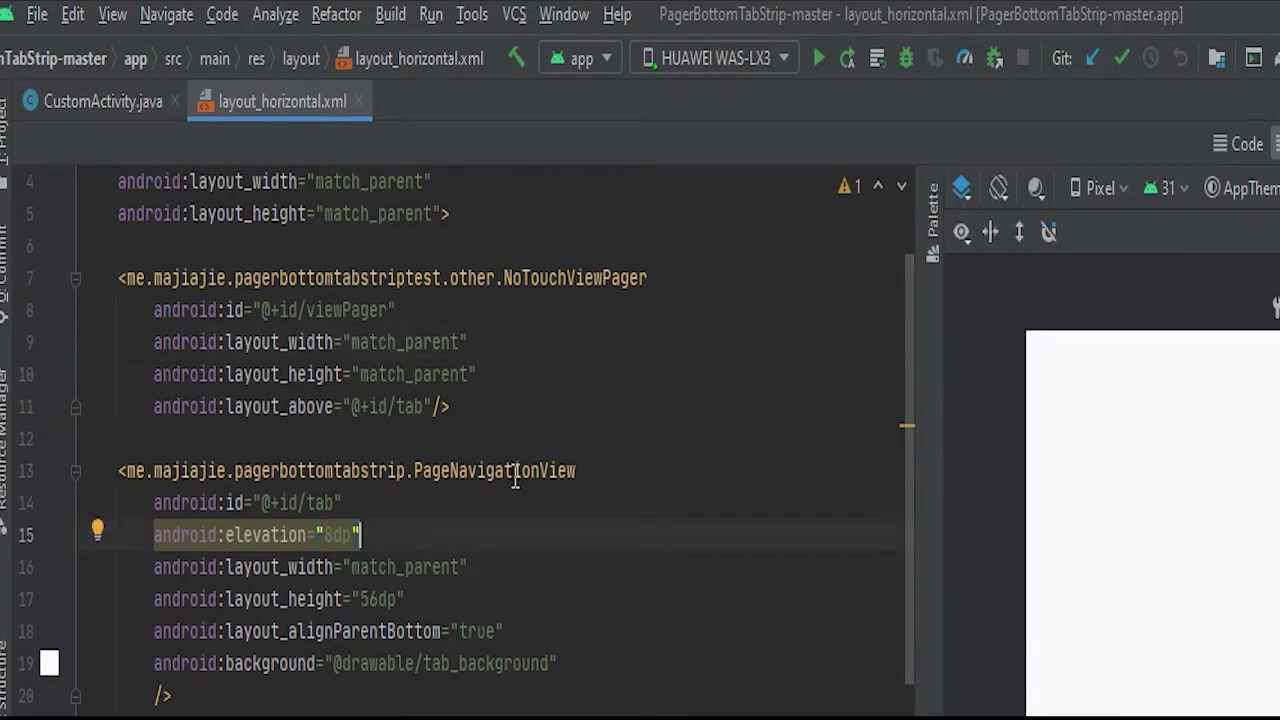
mouse_move(408, 624)
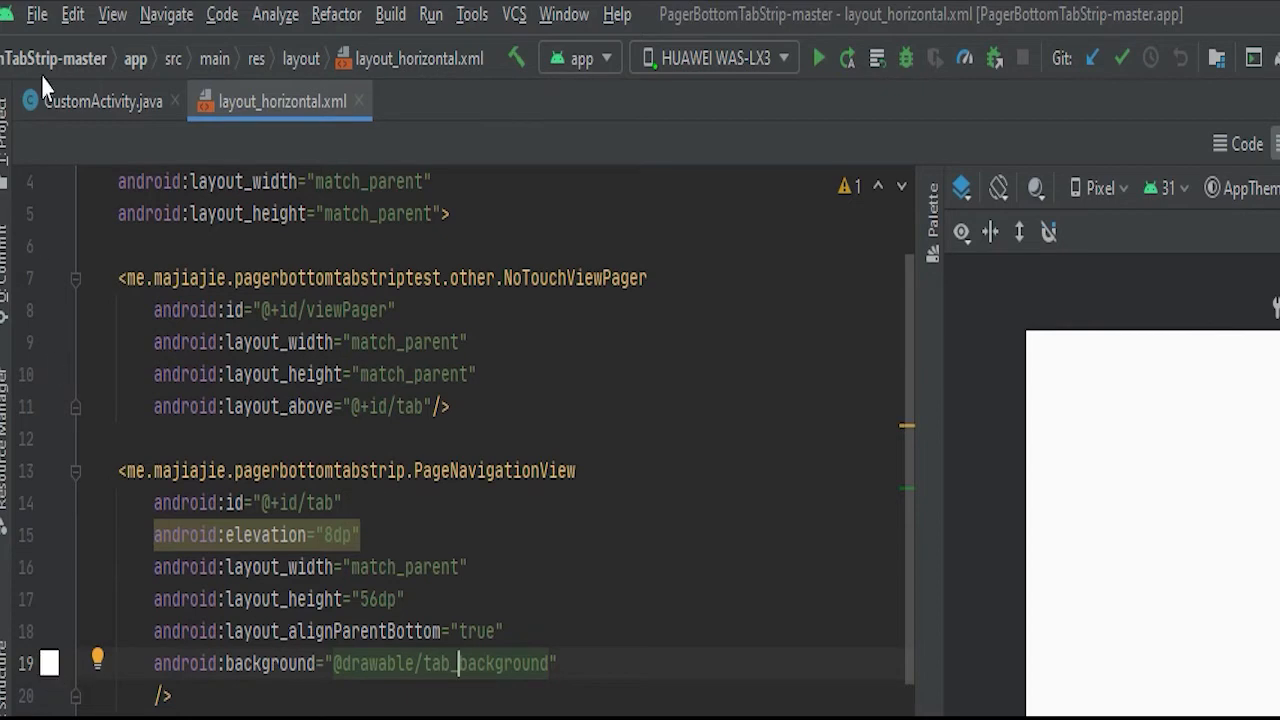
left_click(104, 100)
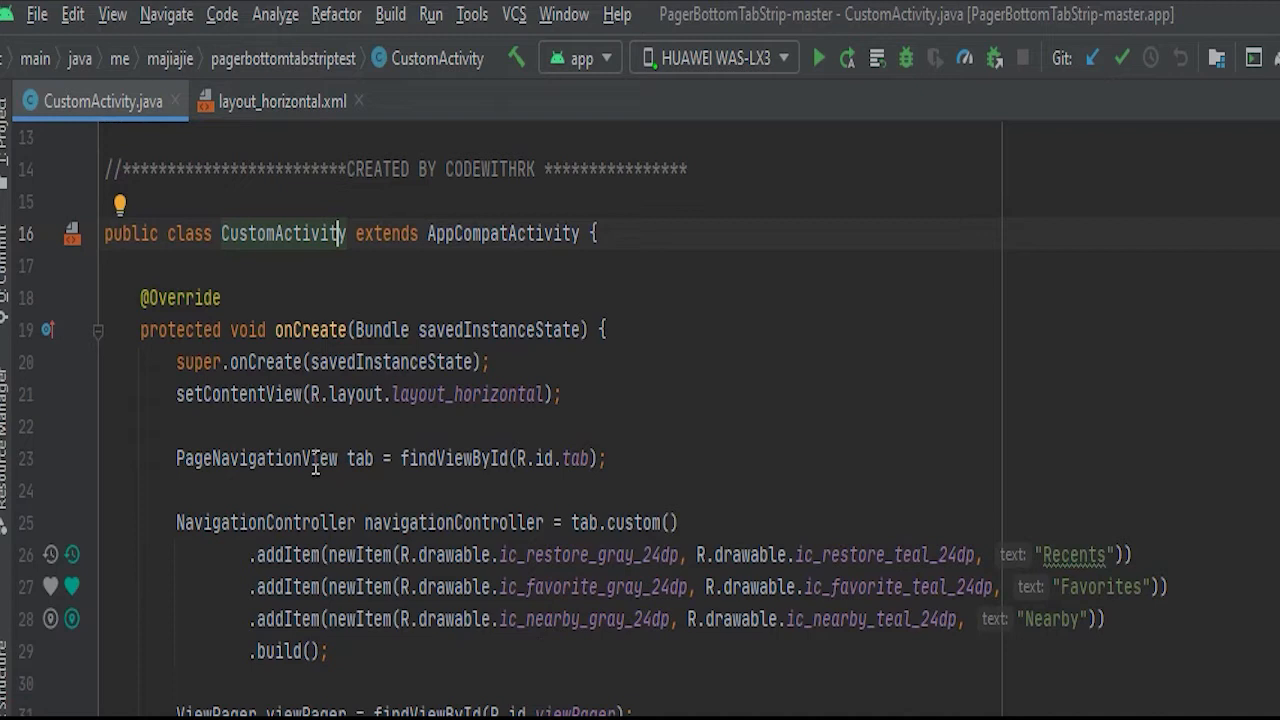
- Navigate from R.id.tab in findViewById to activity_hide.xml where the tab view is declared
left_click(320, 458)
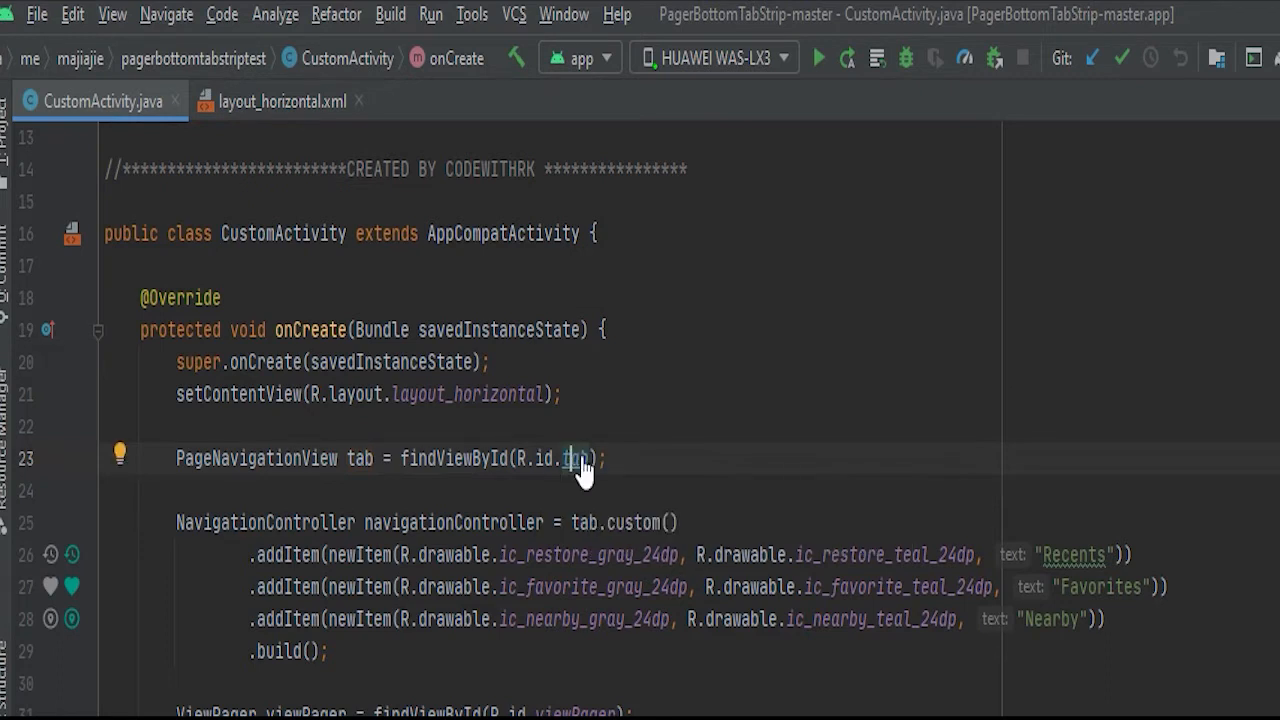
left_click(264, 100)
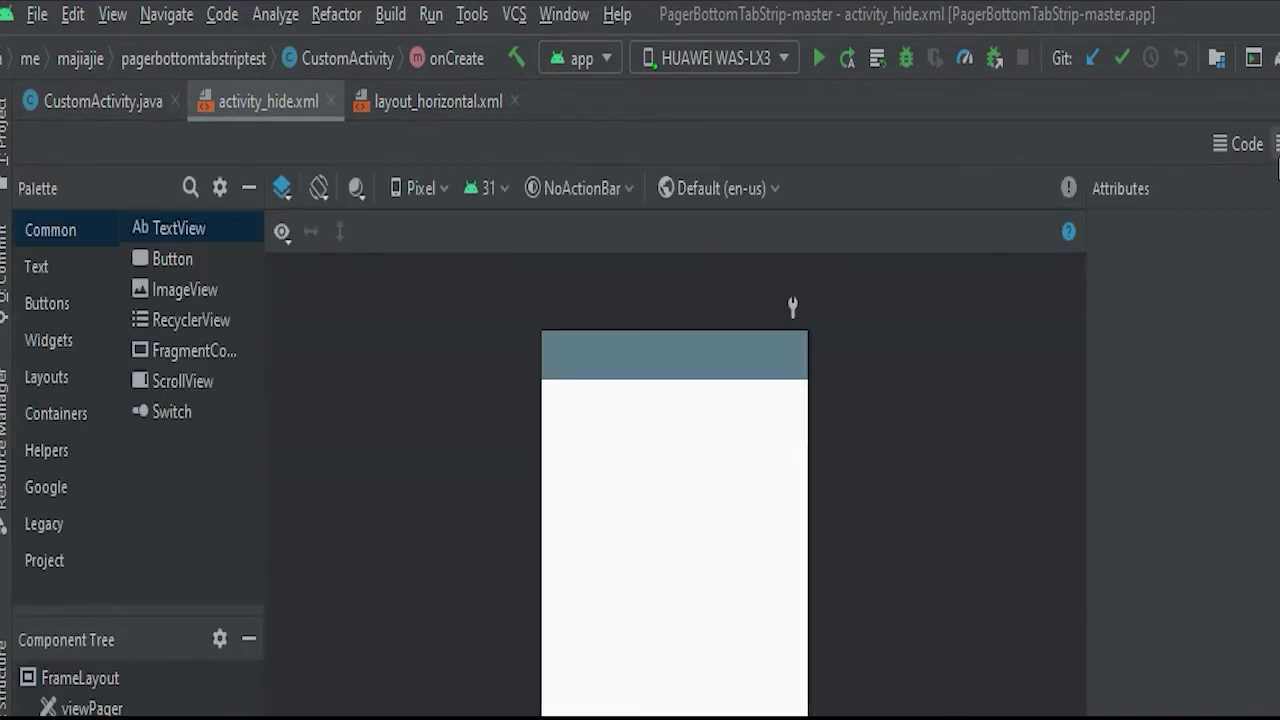
left_click(1244, 144)
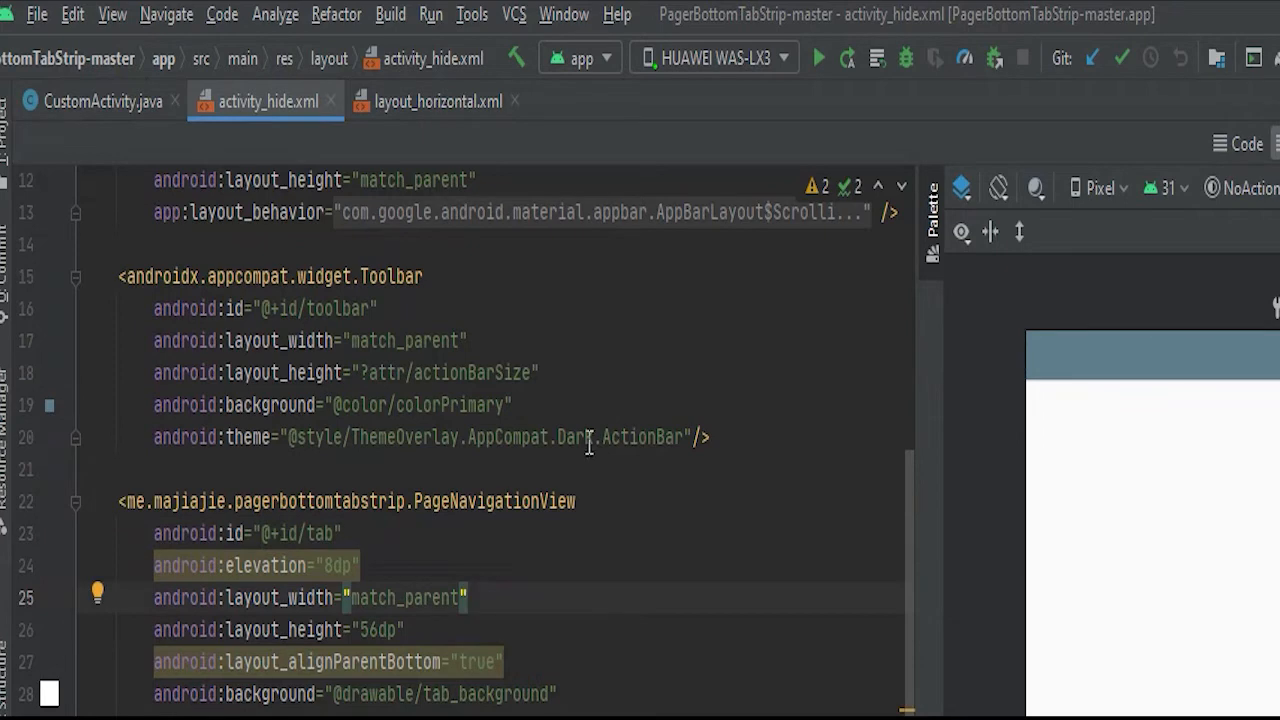
scroll("up", 3)
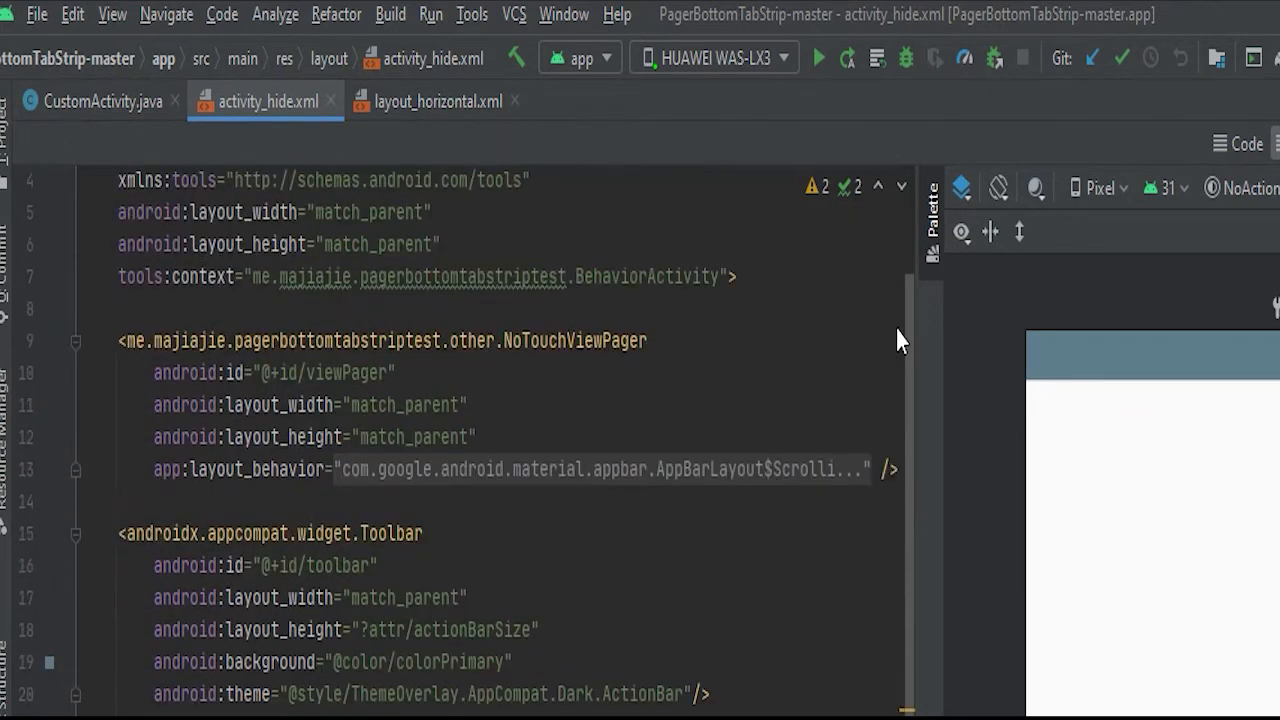
scroll("up", 3)
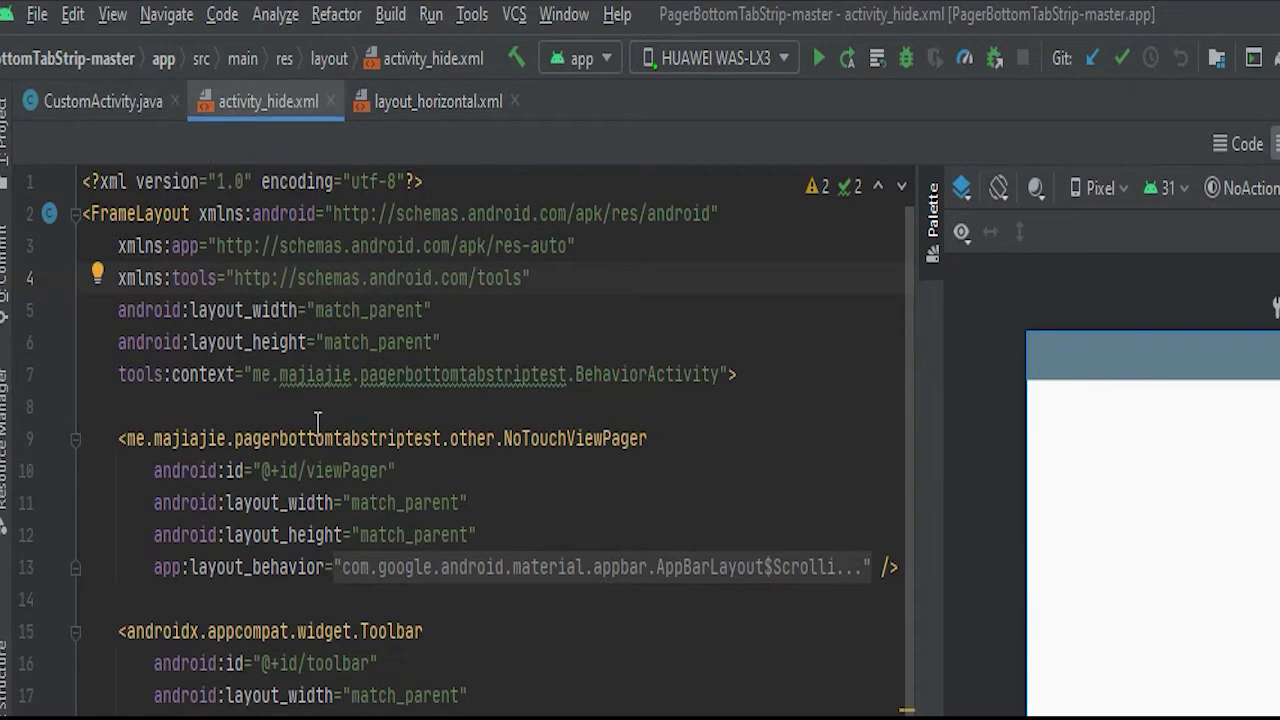
scroll("down", 3)
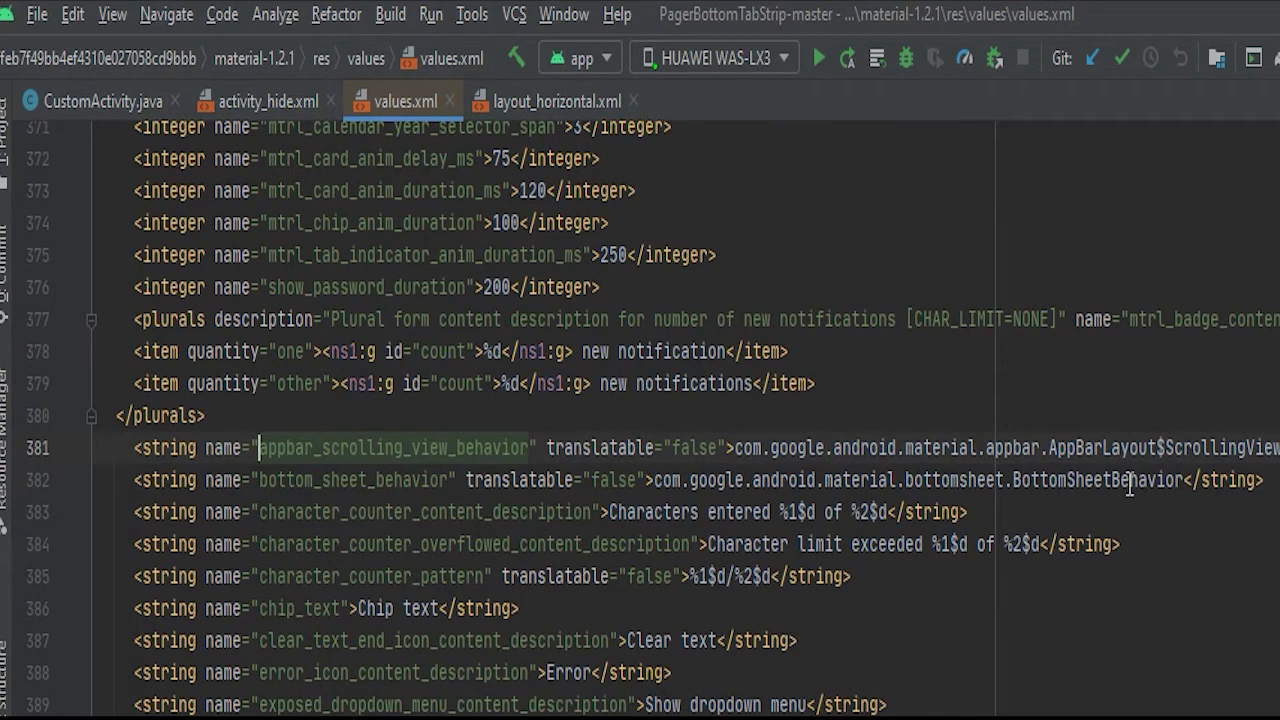
- Return to activity_hide.xml and review the appbar_scrolling_view_behavior pager, Toolbar and PageNavigationView
left_click(266, 100)
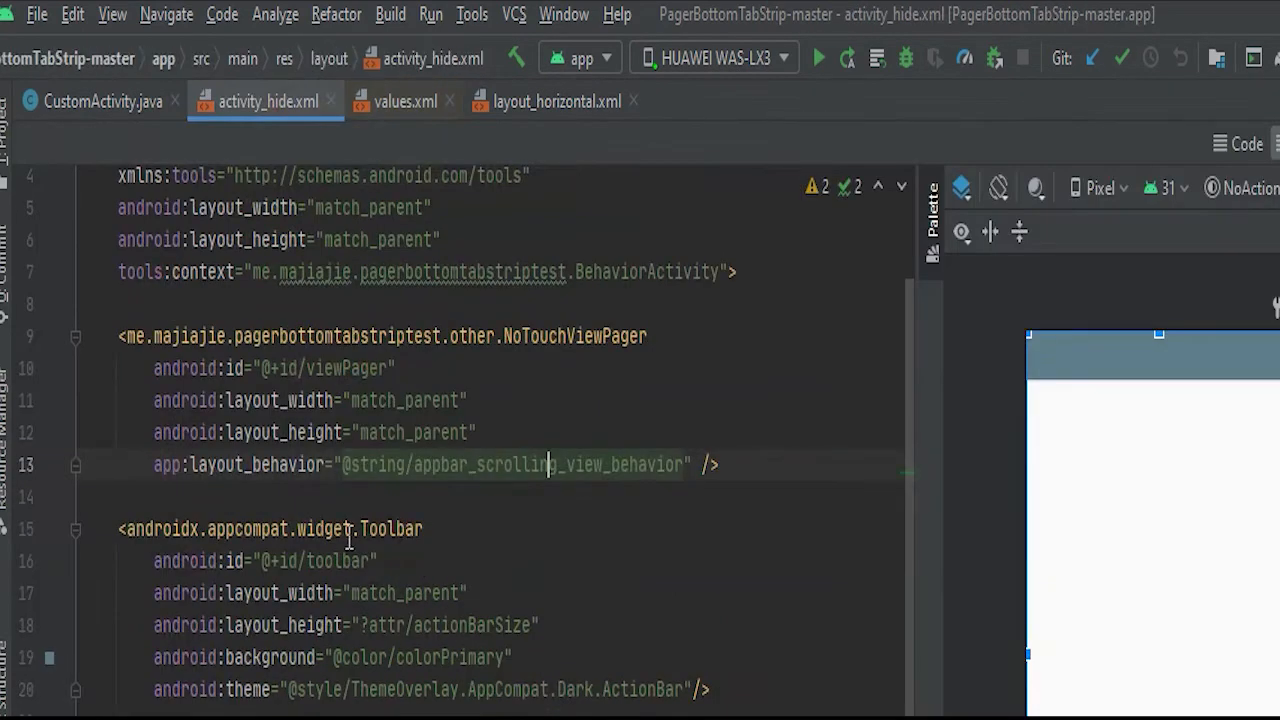
scroll("down", 3)
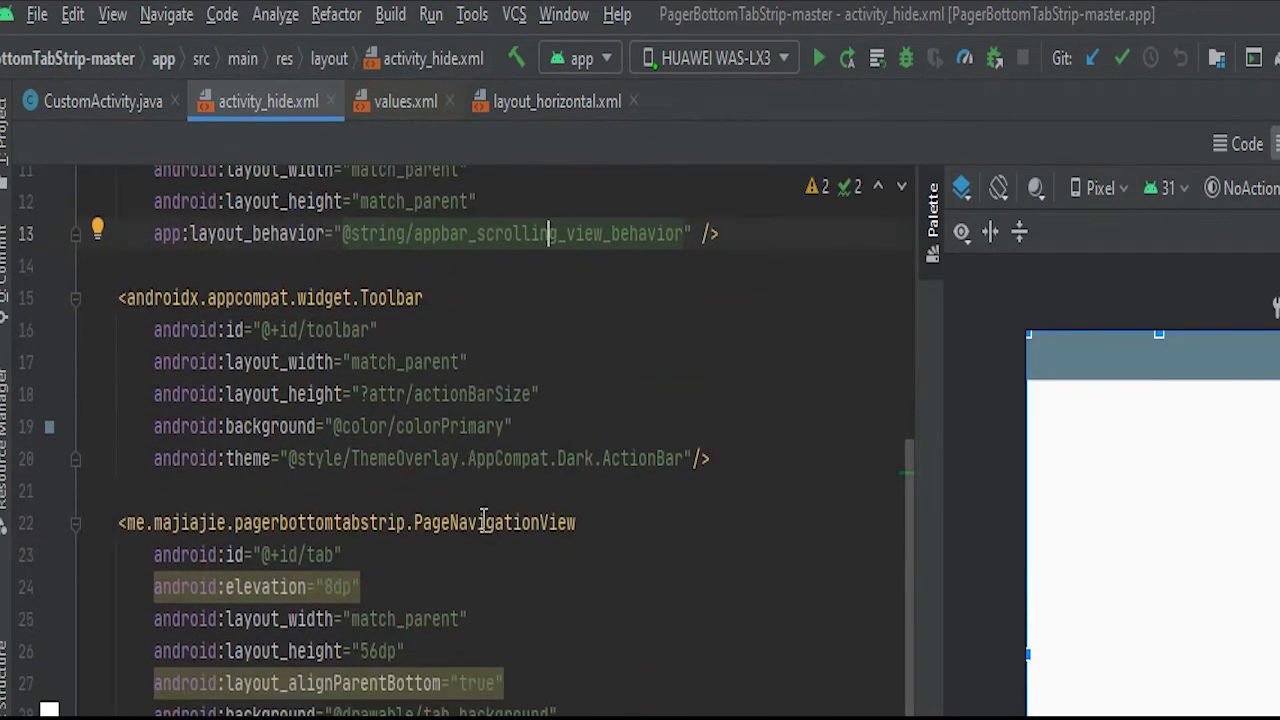
scroll("up", 3)
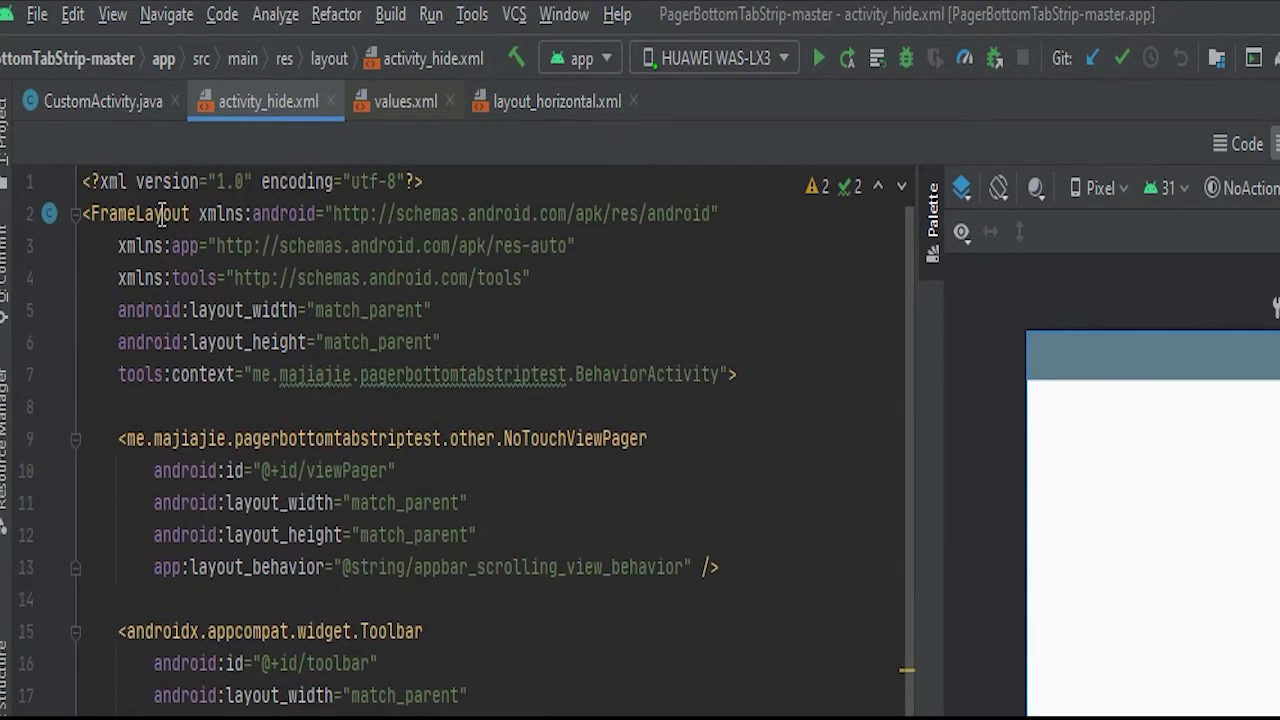
scroll("down", 3)
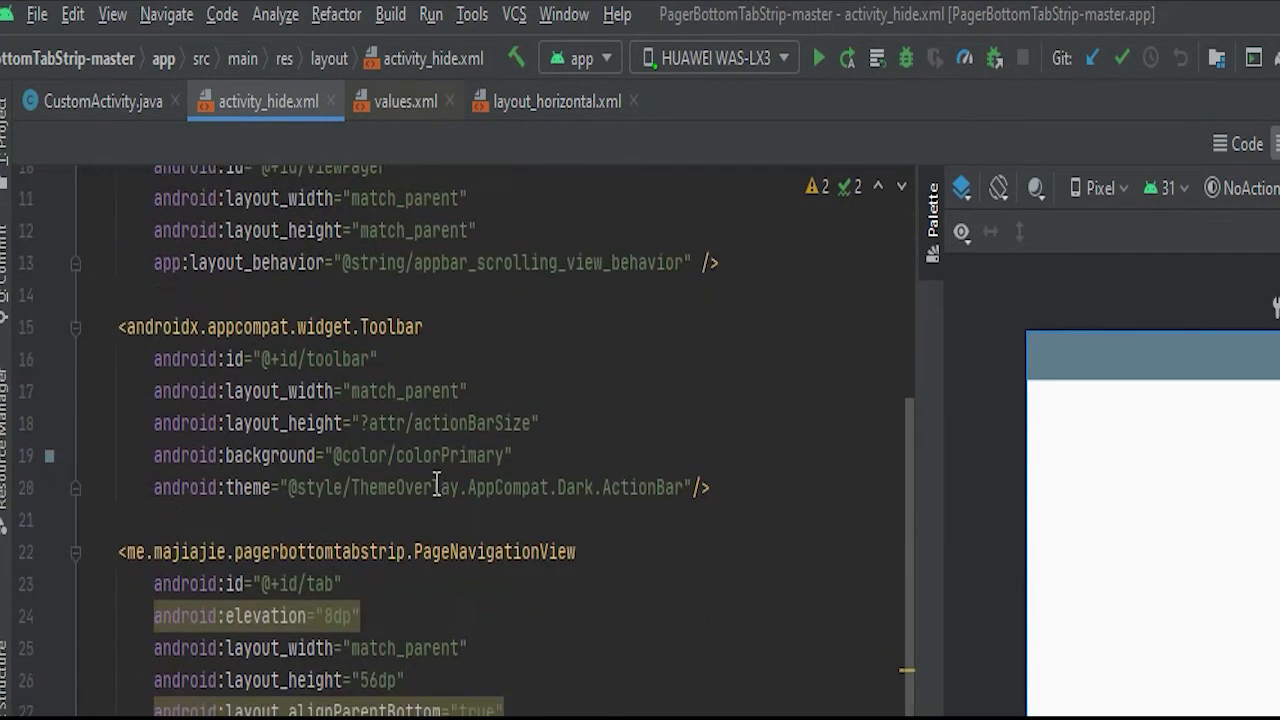
scroll("down", 3)
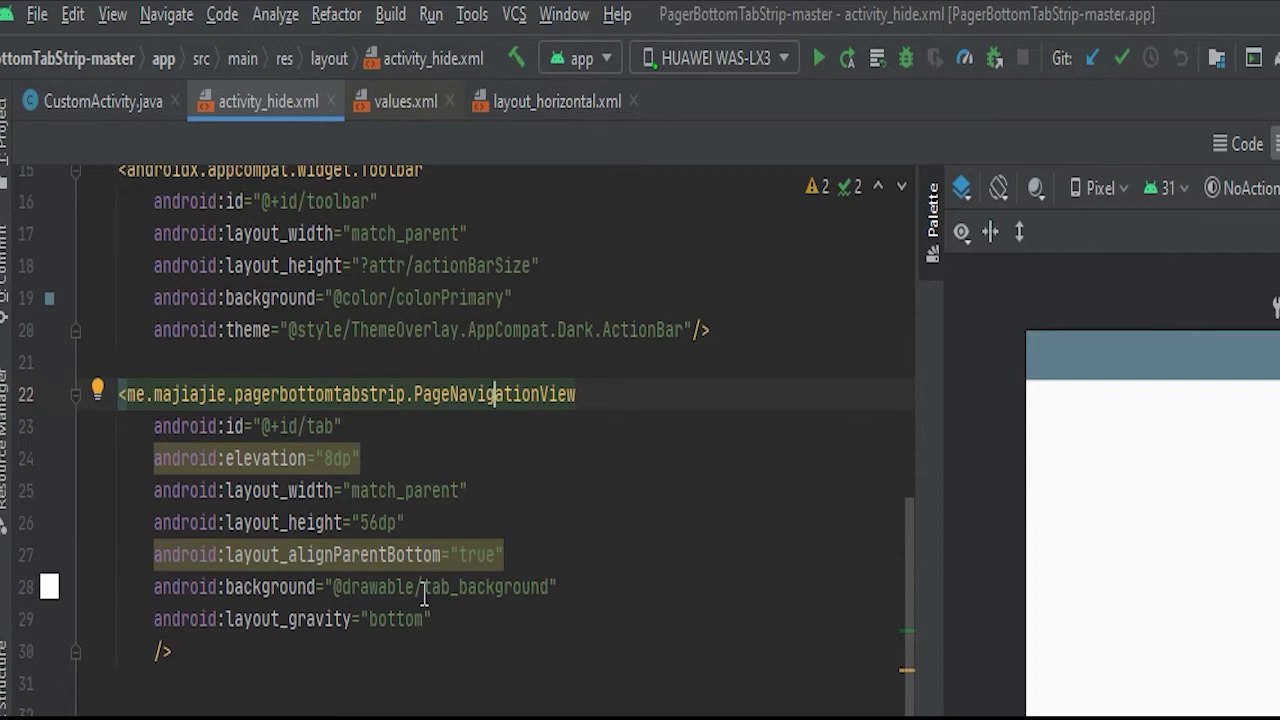
- Return to CustomActivity.java and scroll to the Recents tab's ic_restore_gray_24dp drawable reference
left_click(100, 100)
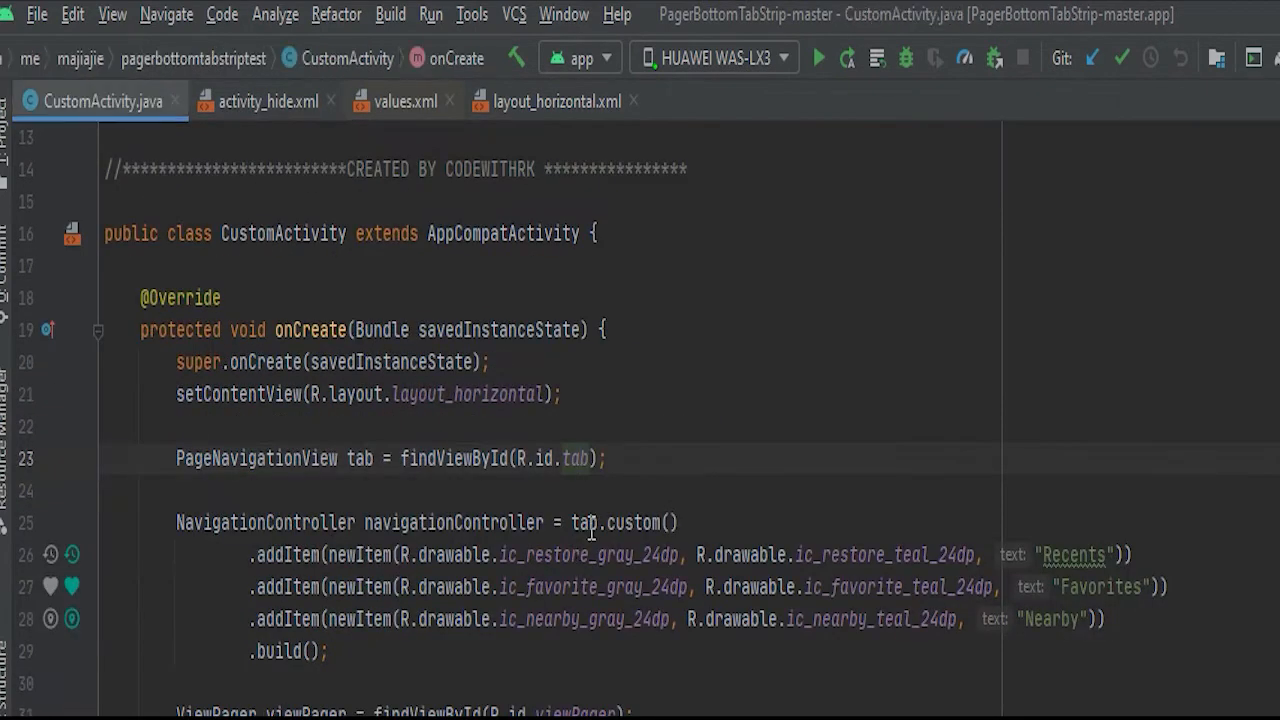
scroll("down", 3)
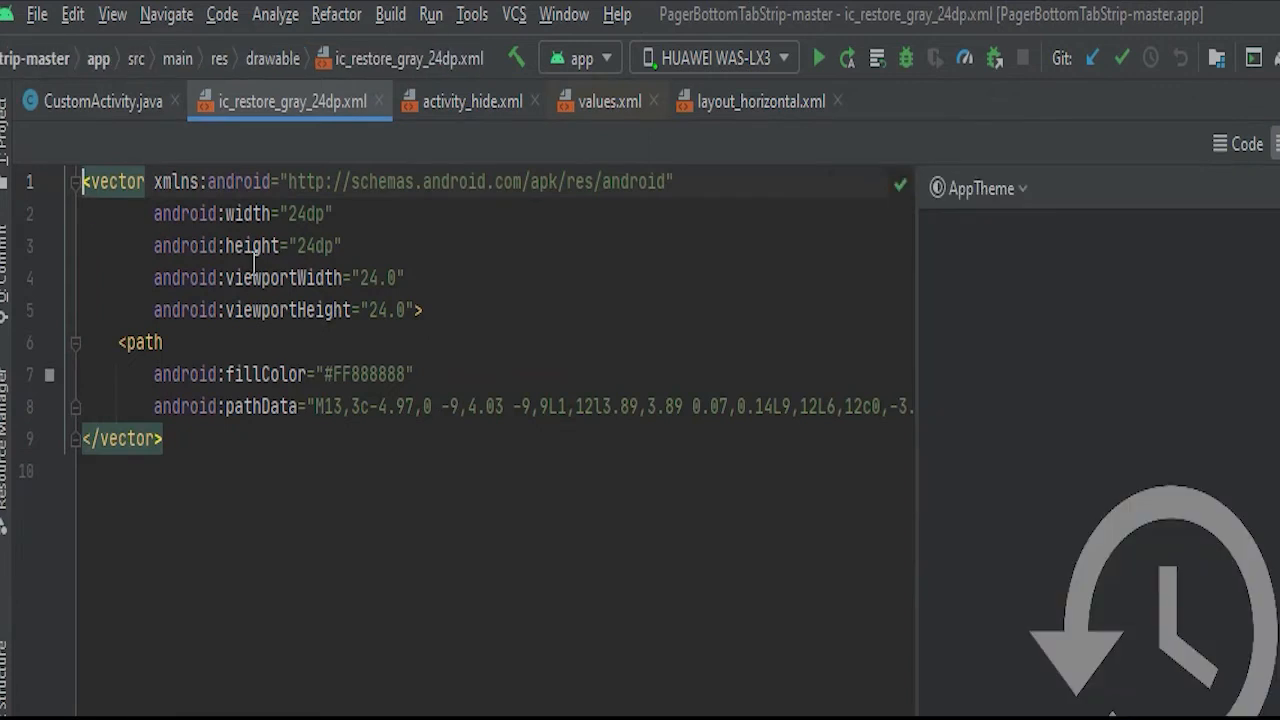
left_click(96, 100)
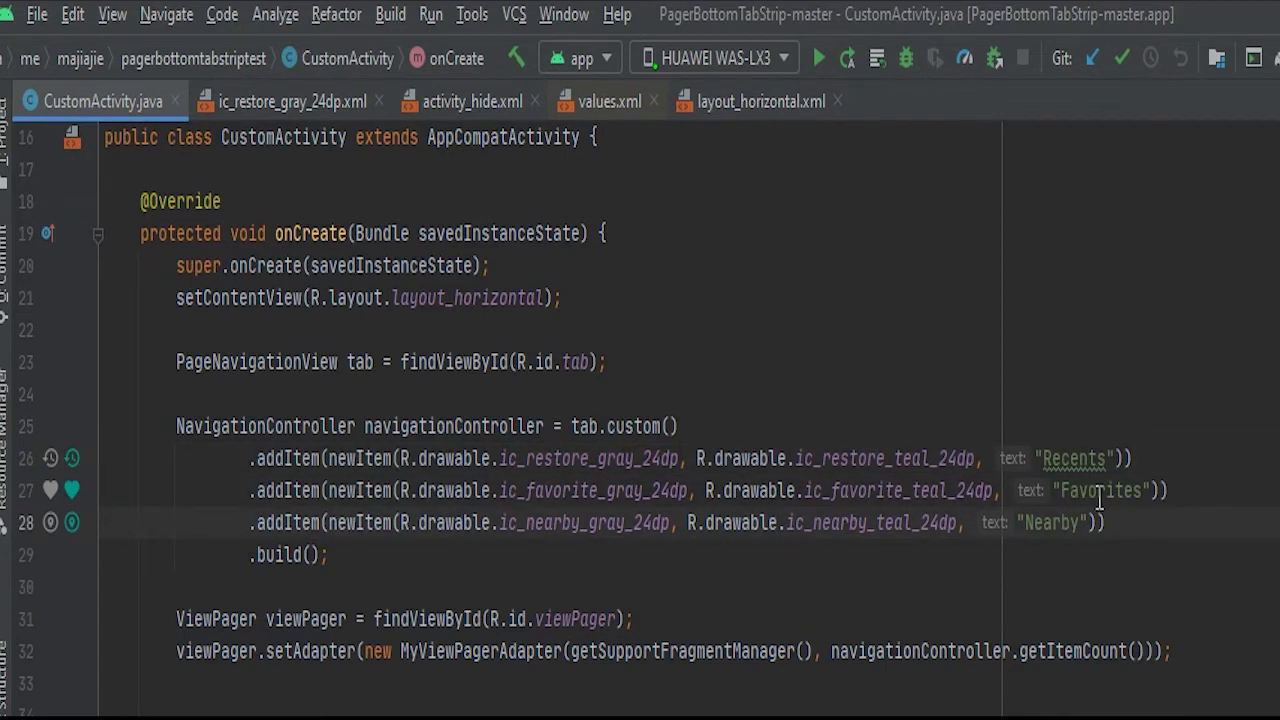
- Jump from the viewPager id in findViewById to its declaration in activity_hide.xml
scroll("down", 3)
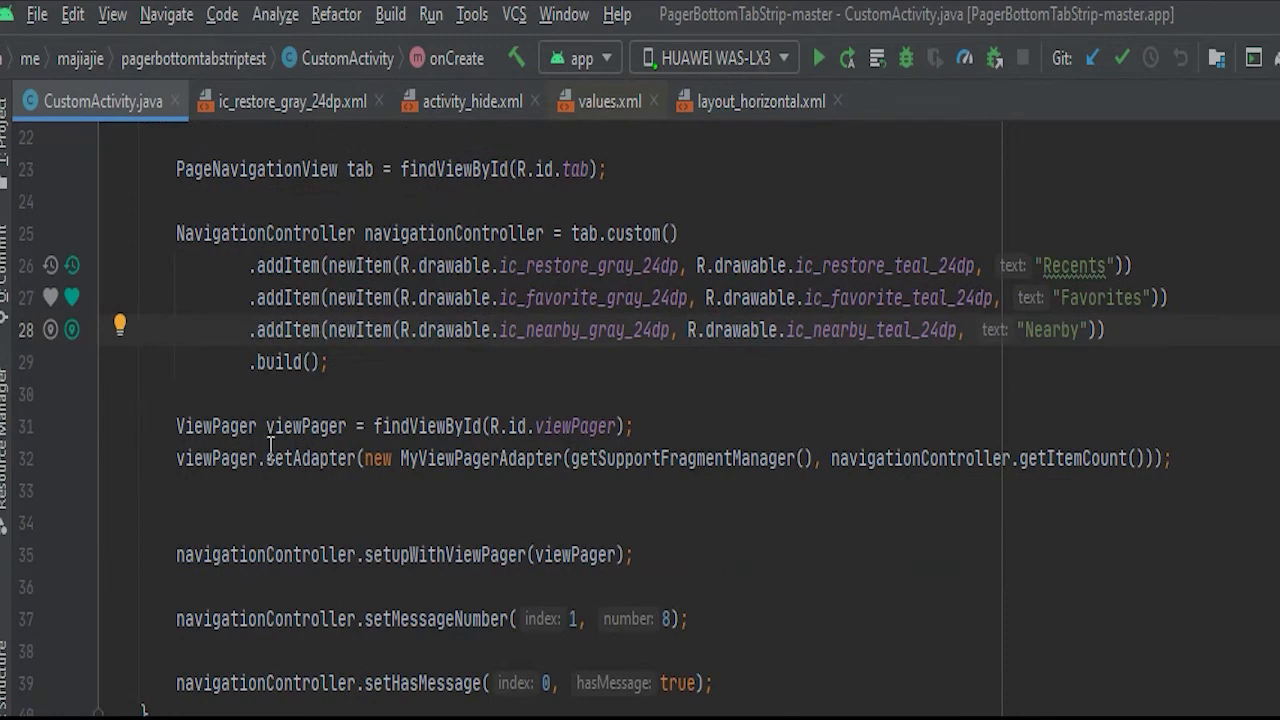
left_click(578, 426)
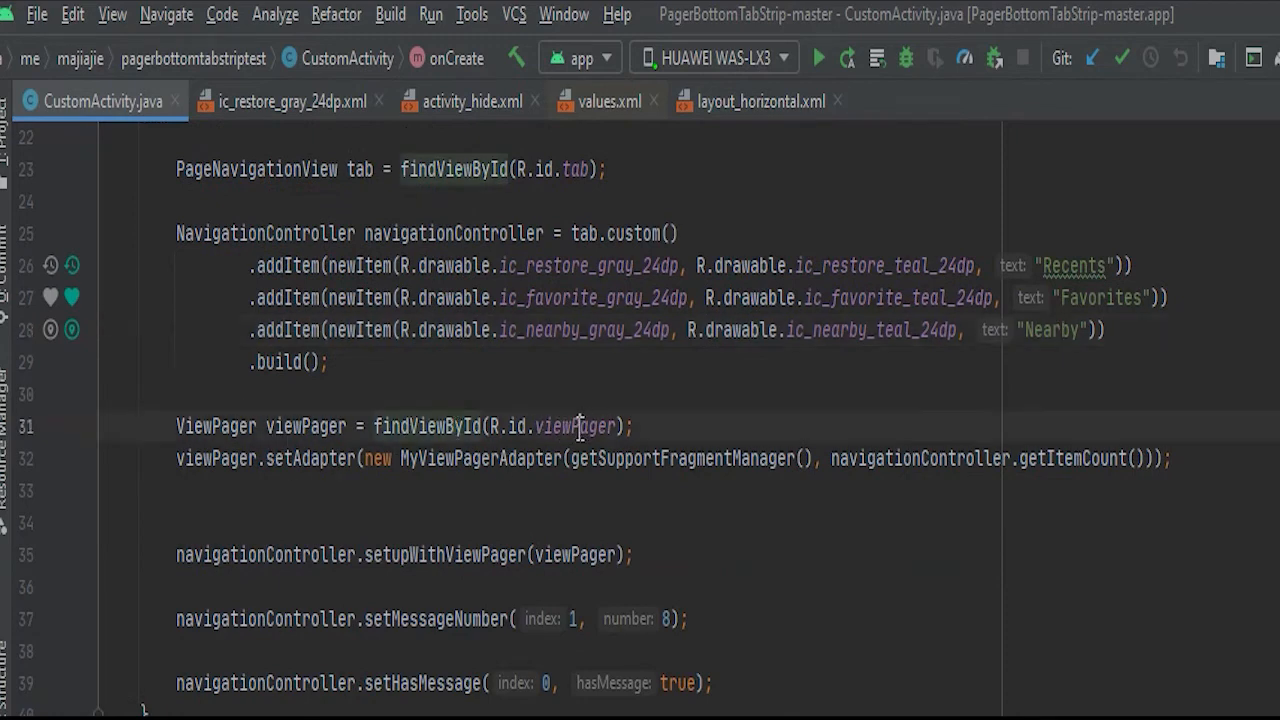
left_click(464, 100)
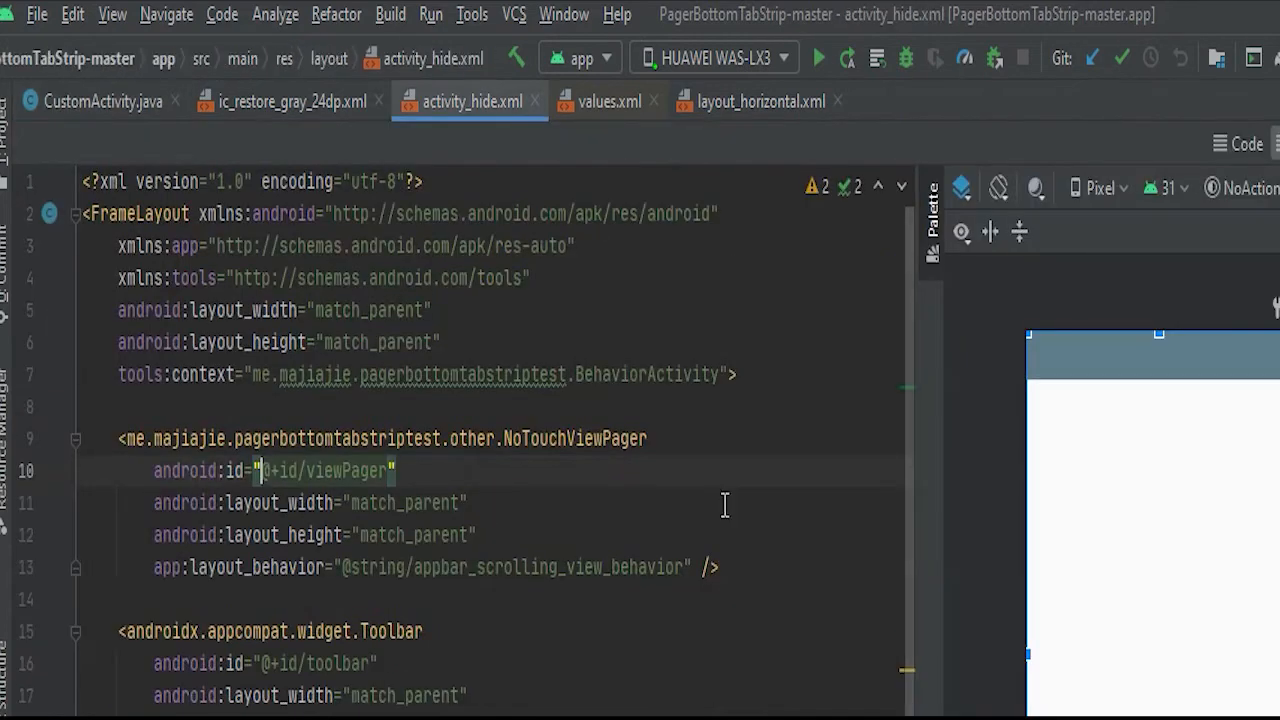
scroll("down", 3)
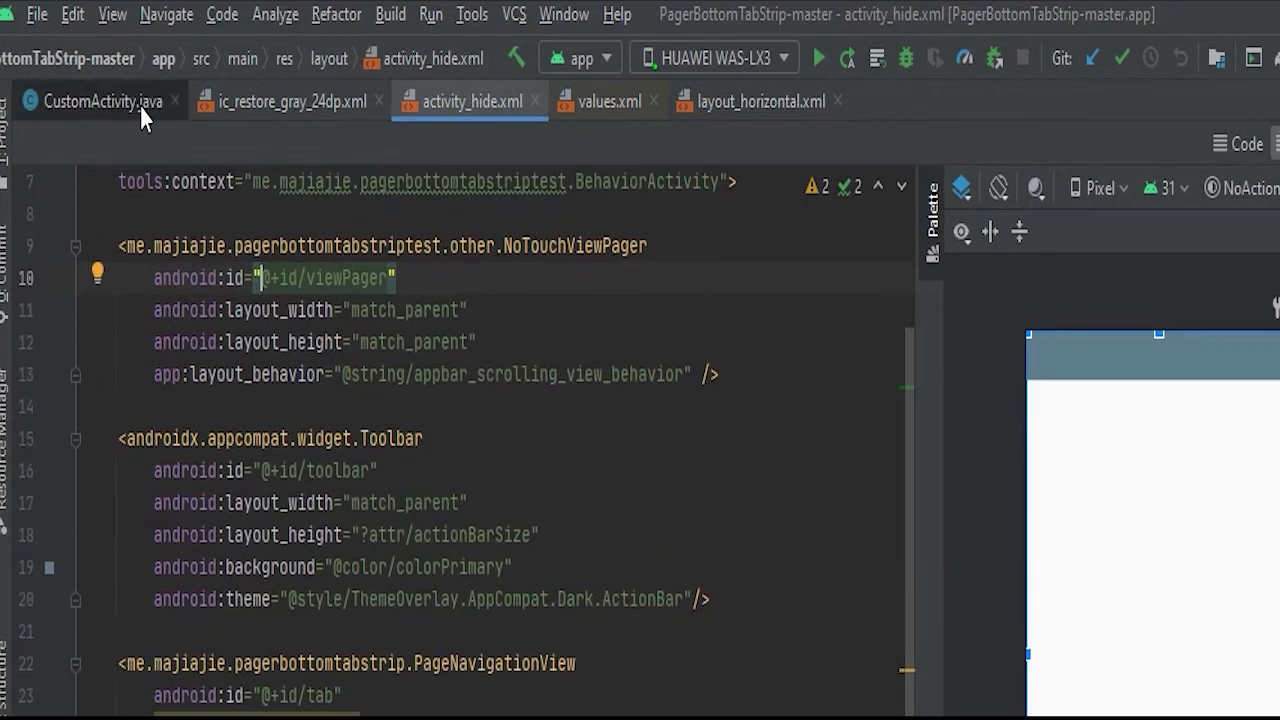
- Return to CustomActivity.java, review MyViewPagerAdapter.java, and come back to the adapter setup
left_click(100, 100)
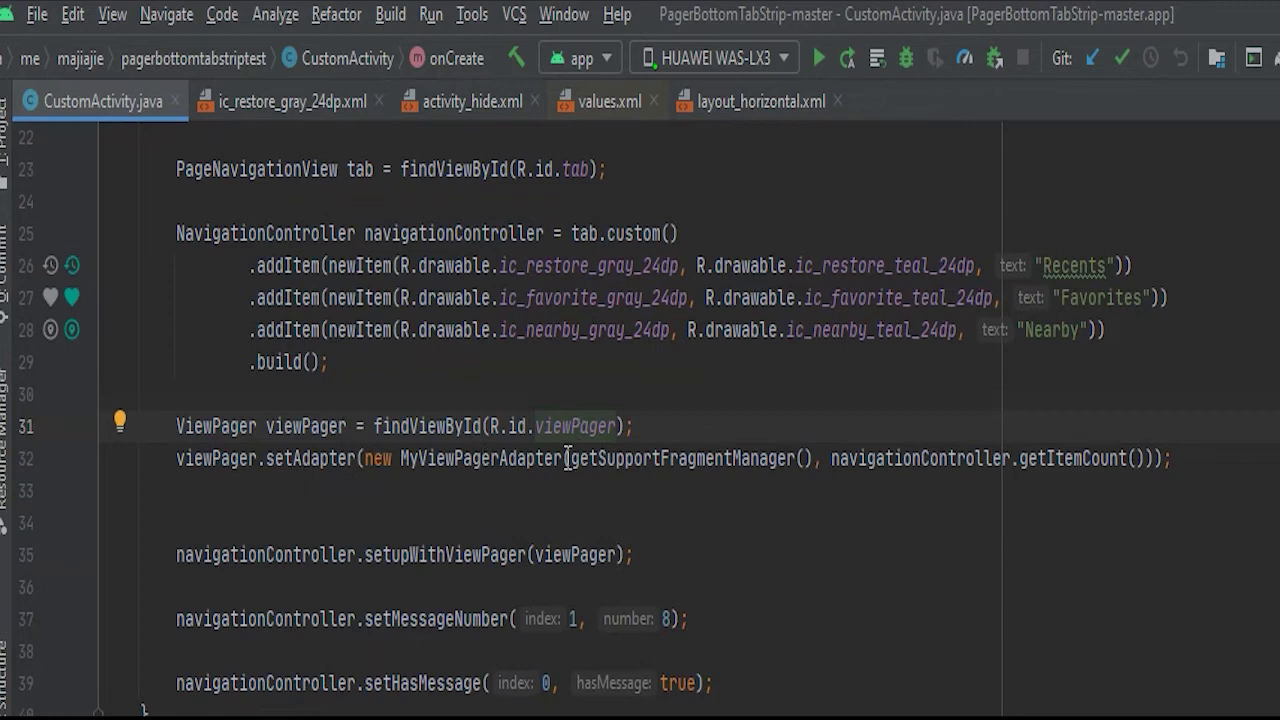
mouse_move(348, 464)
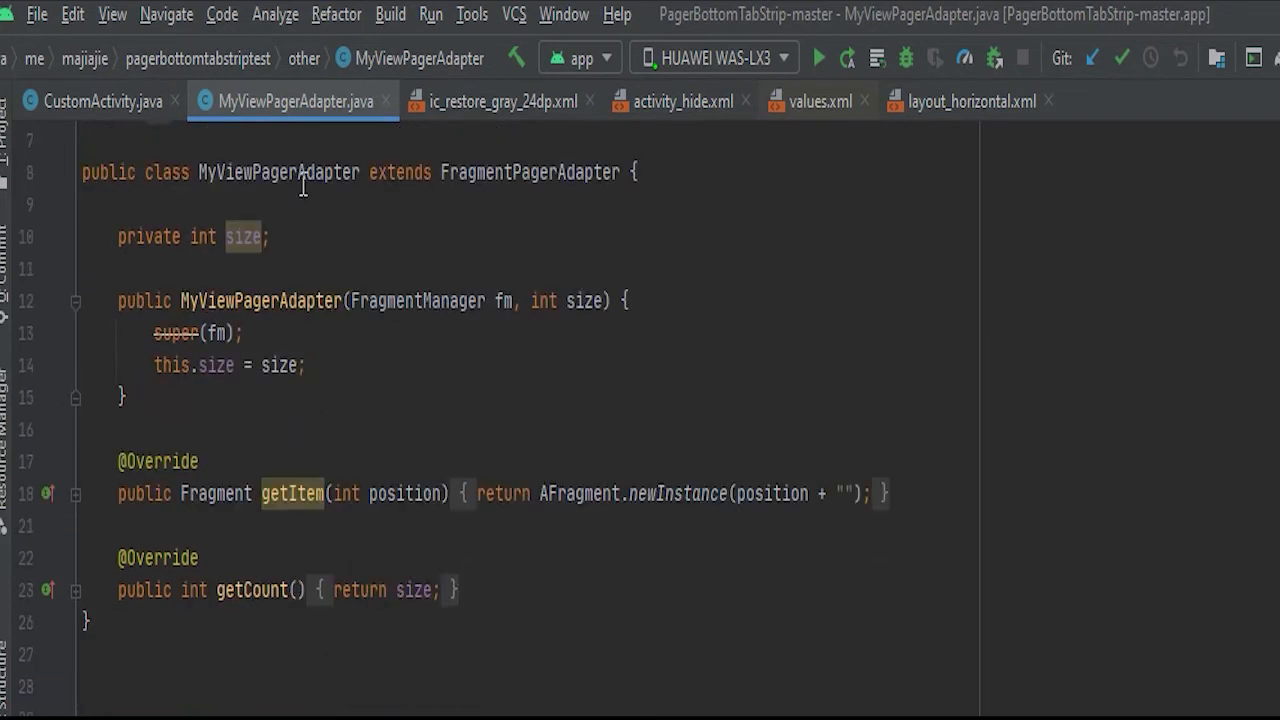
mouse_move(596, 184)
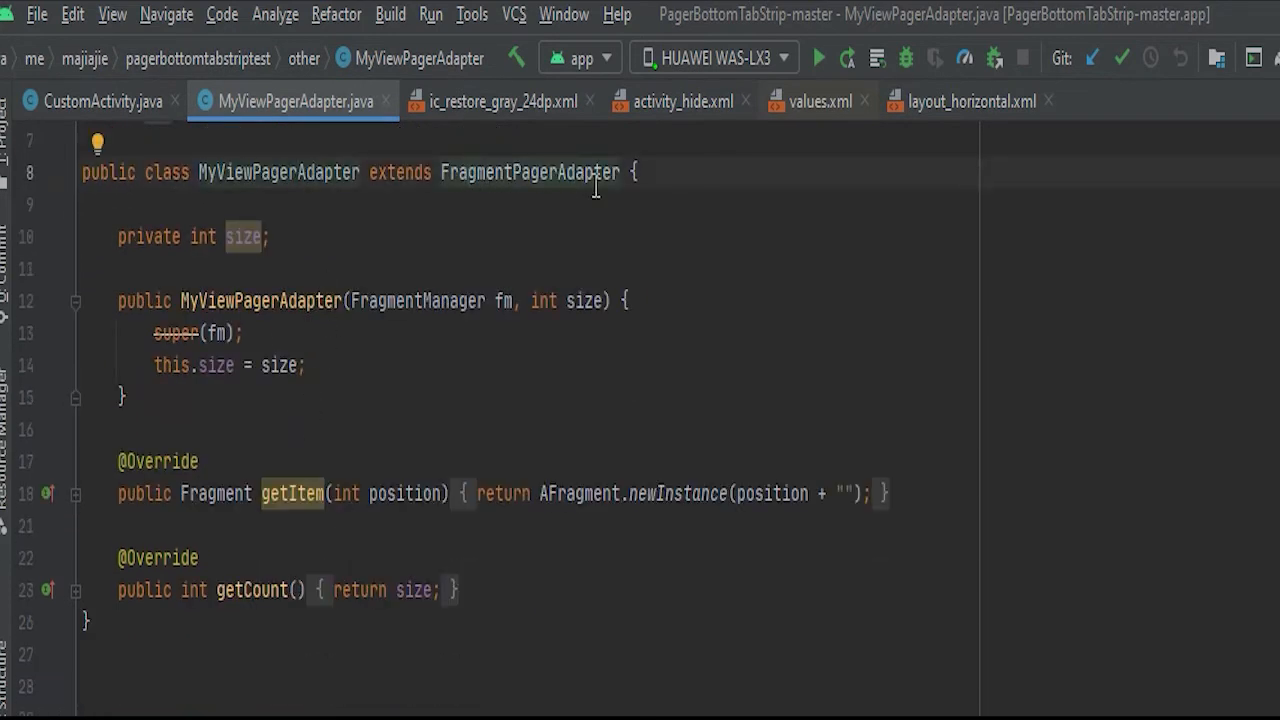
left_click(100, 100)
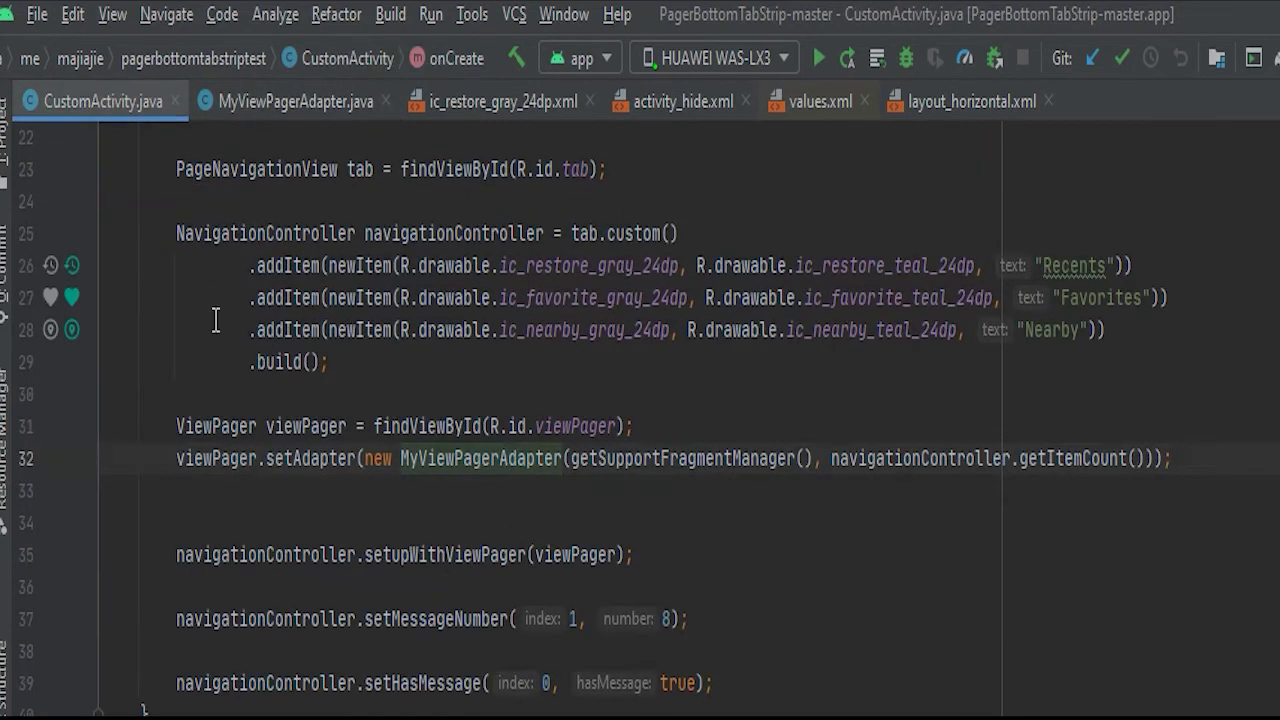
mouse_move(220, 328)
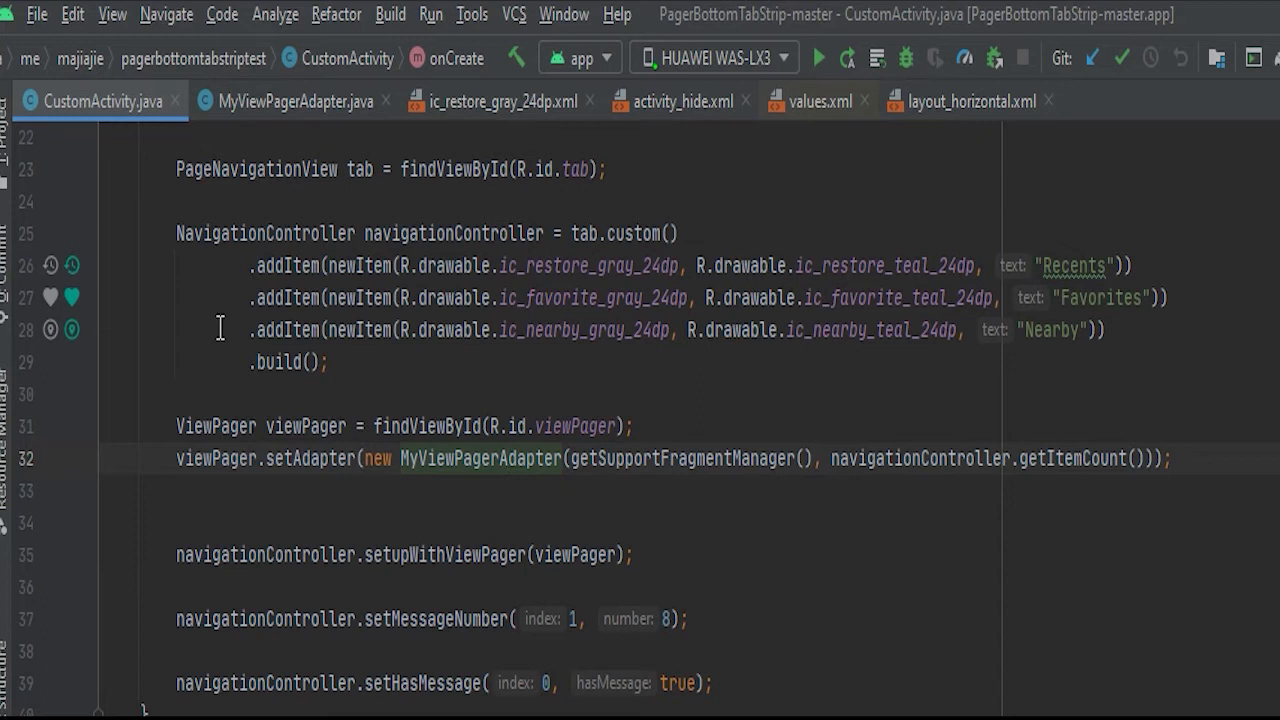
left_click(508, 458)
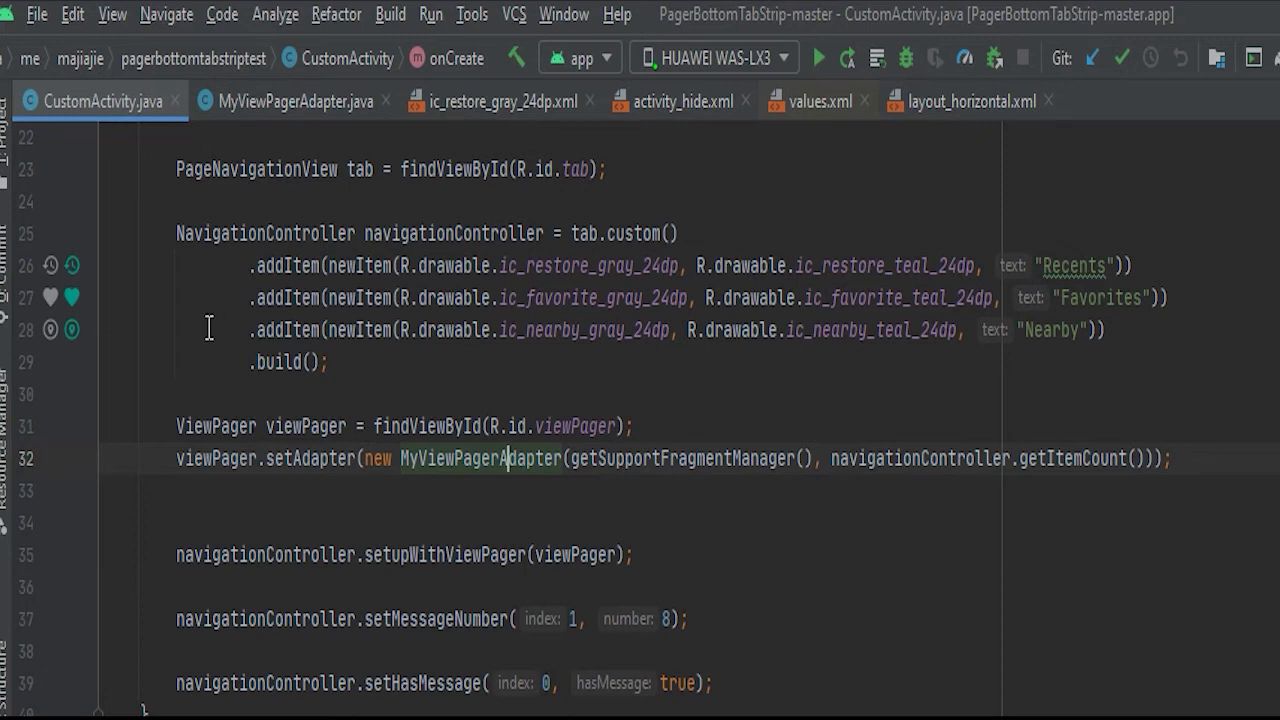
scroll("down", 3)
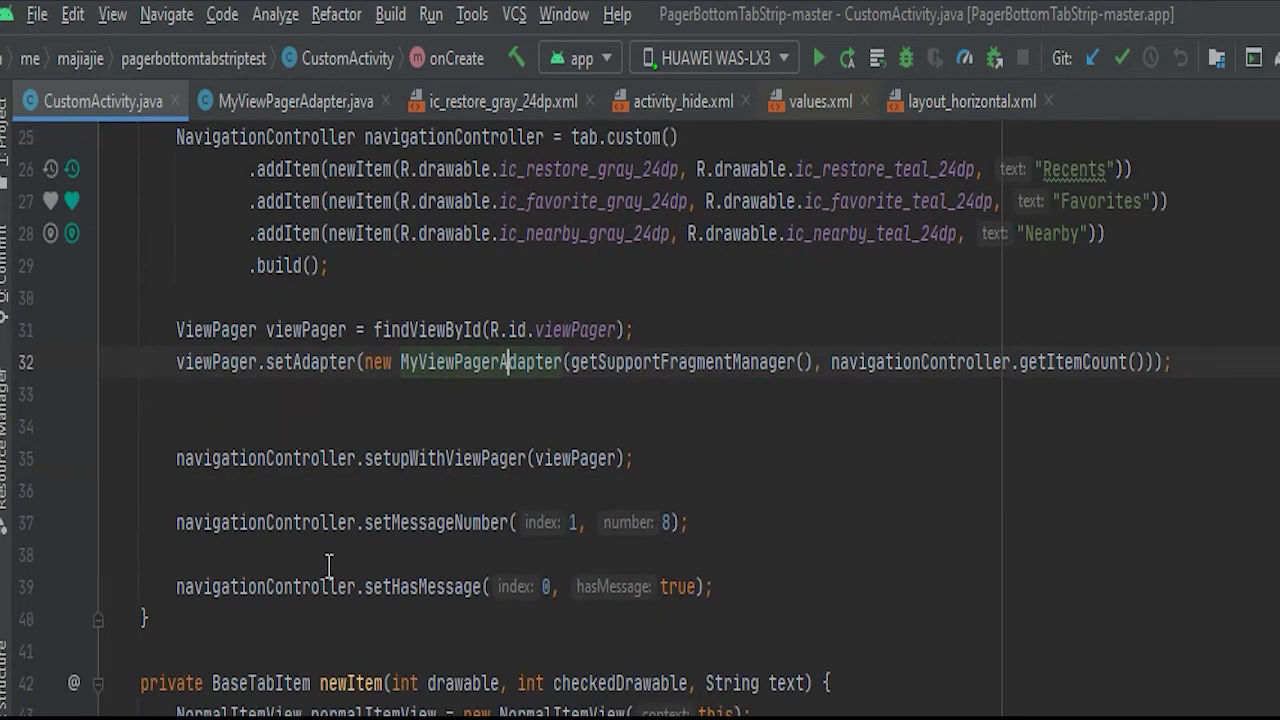
left_click(492, 458)
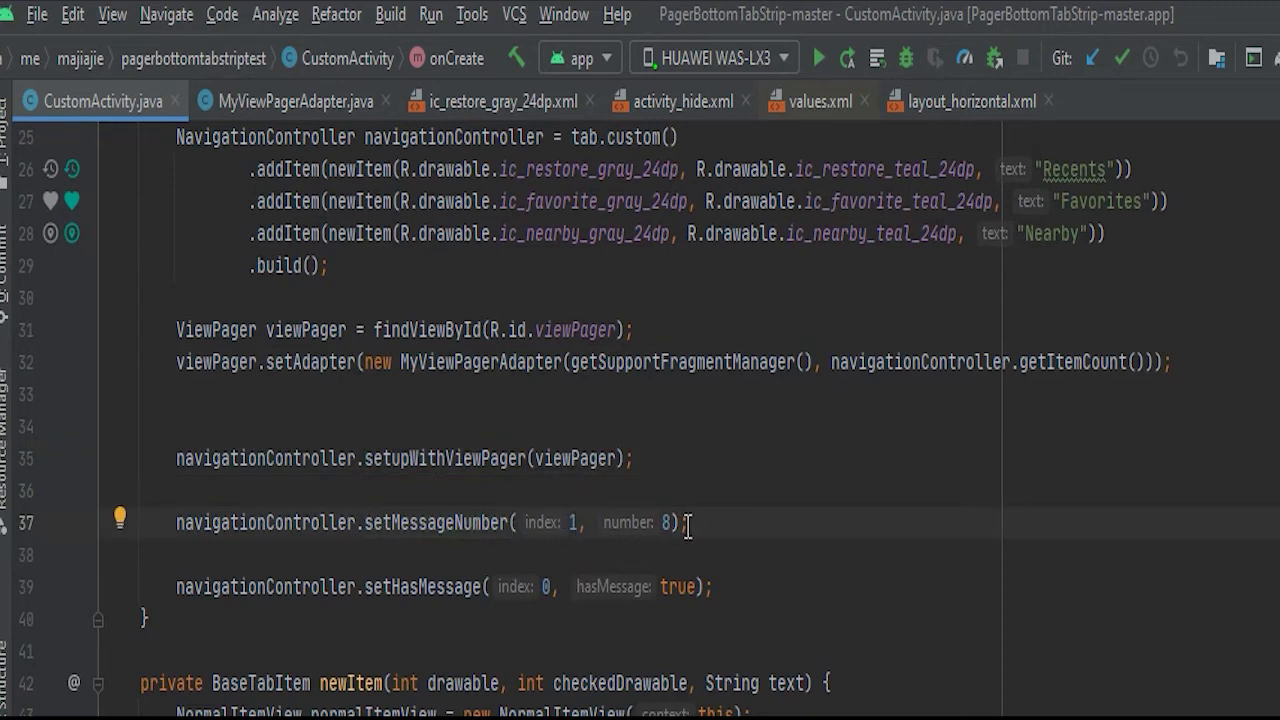
scroll("up", 3)
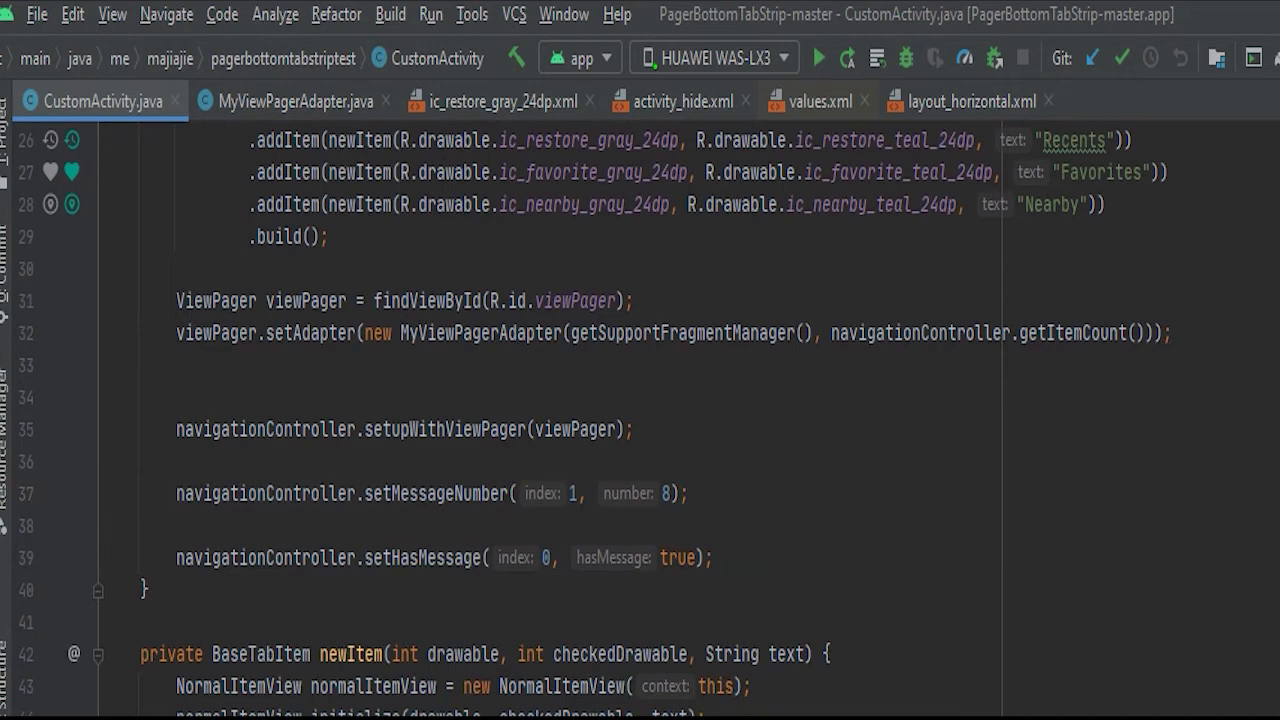
mouse_move(516, 568)
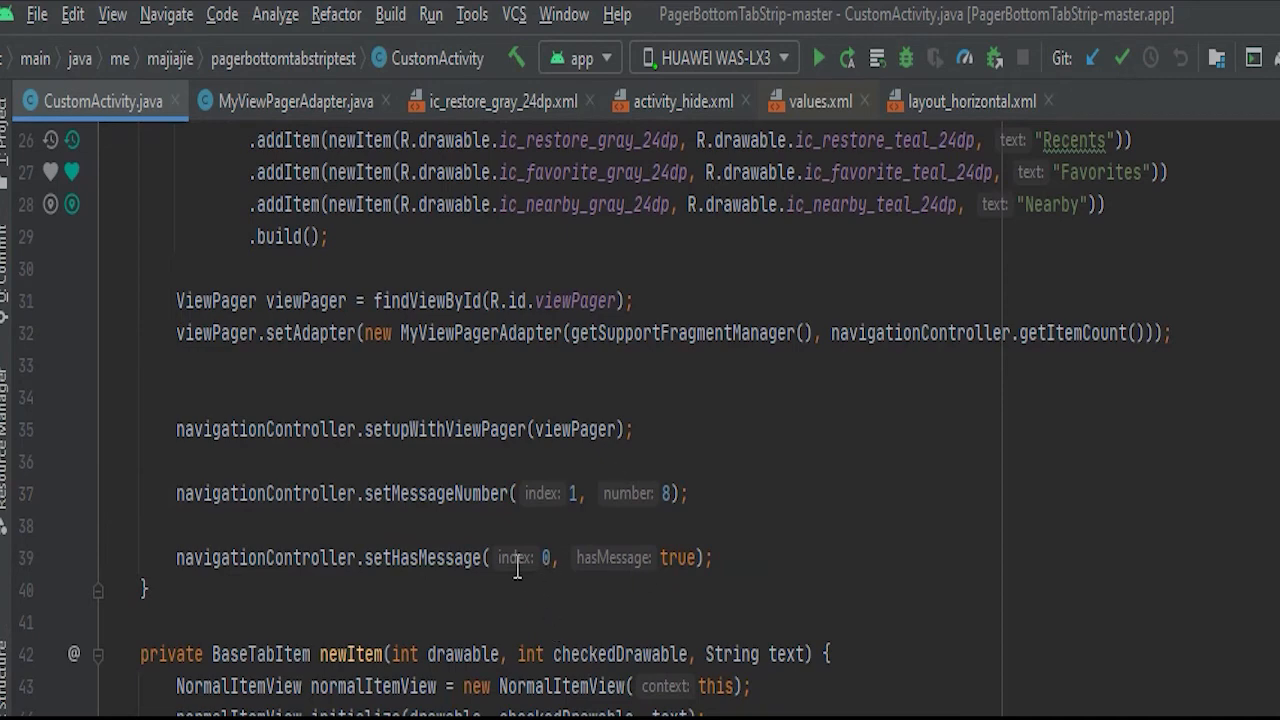
scroll("down", 3)
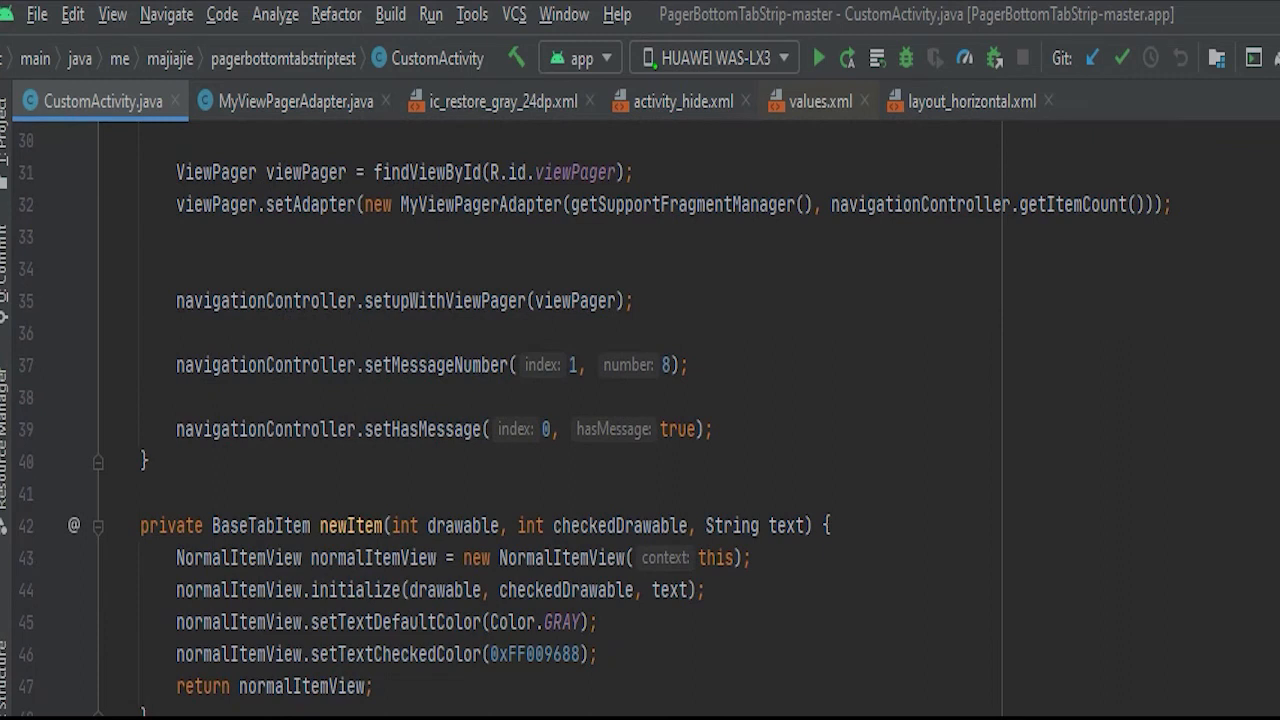
scroll("down", 3)
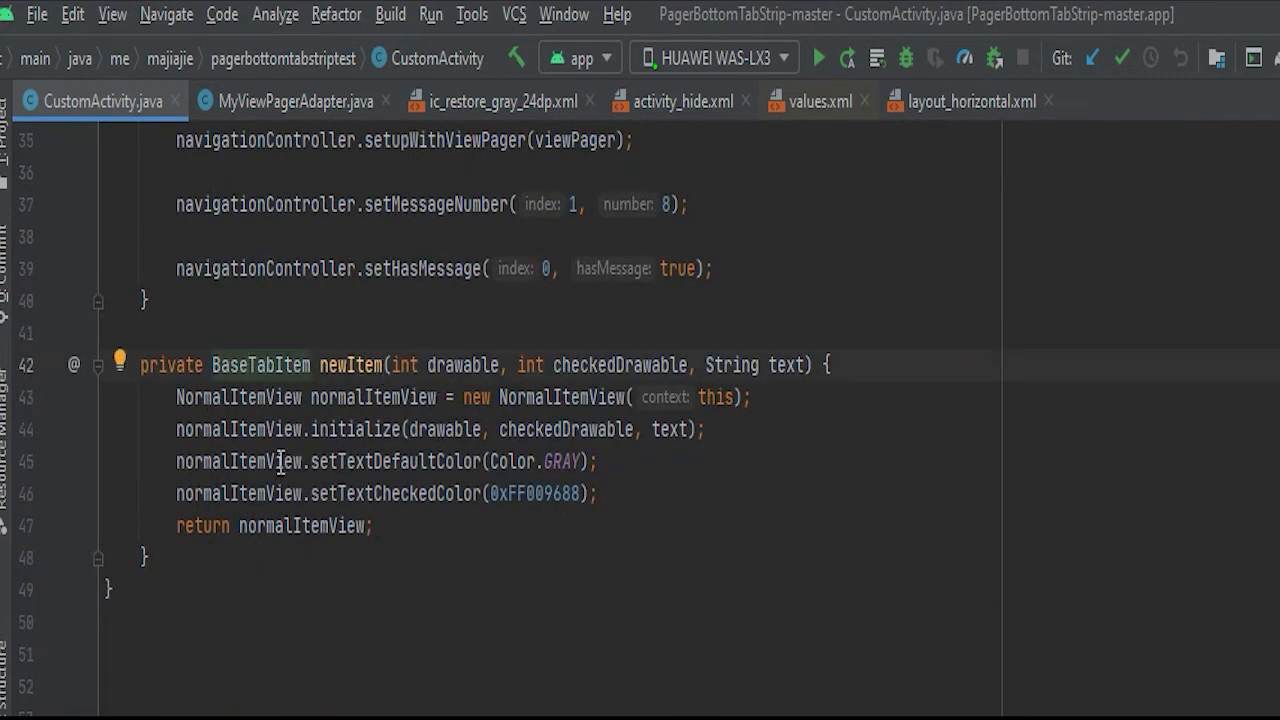
mouse_move(496, 396)
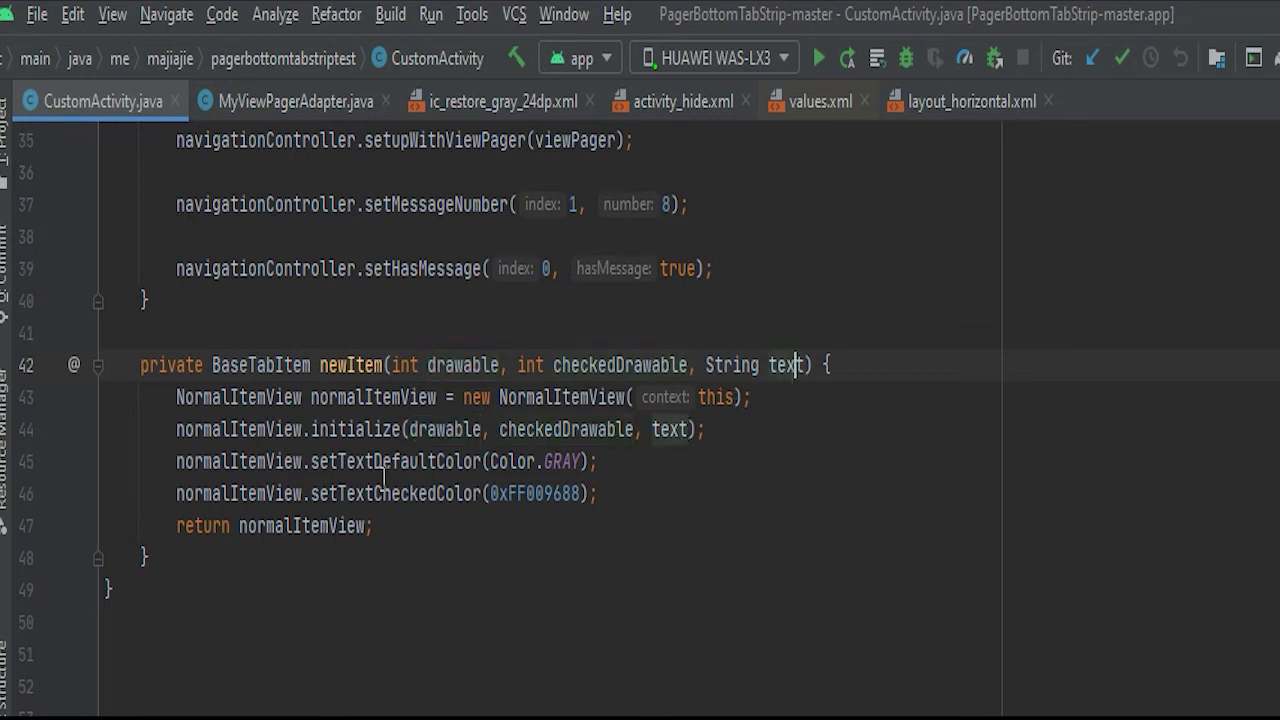
left_click(730, 396)
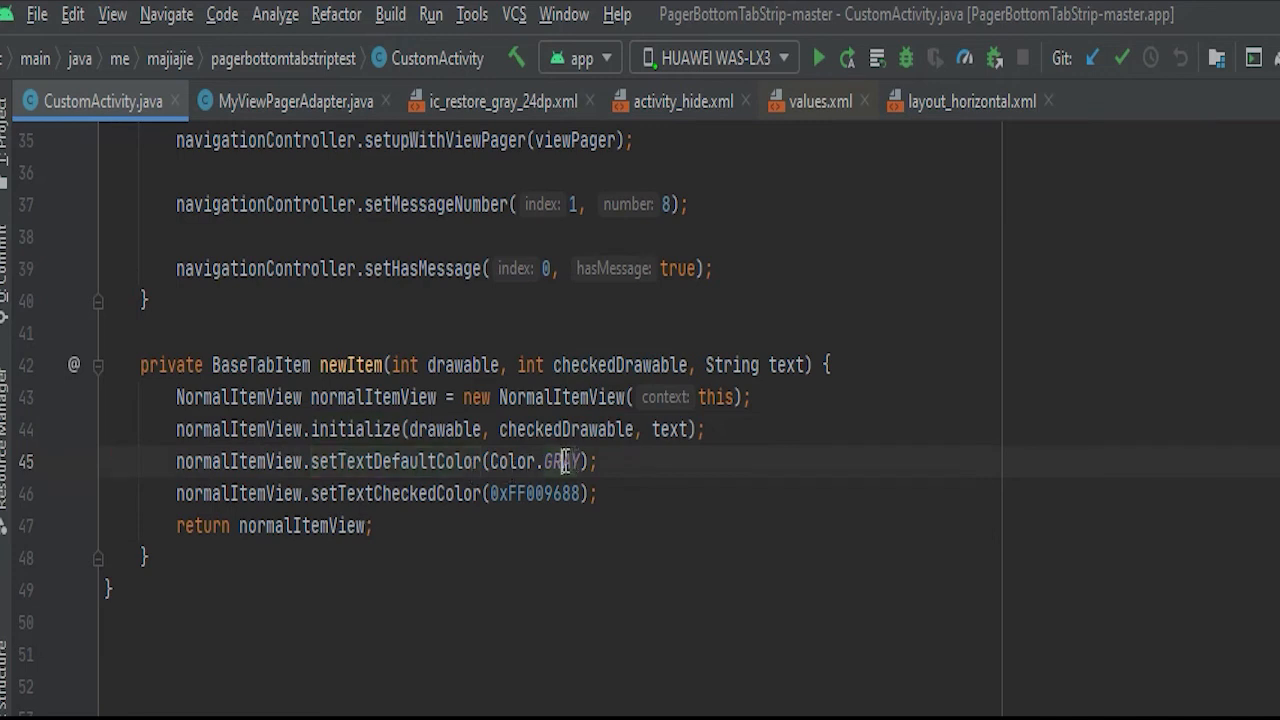
- View the GRAY constant in the decompiled android.graphics Color class, then return to CustomActivity's newItem helper
left_click(568, 460)
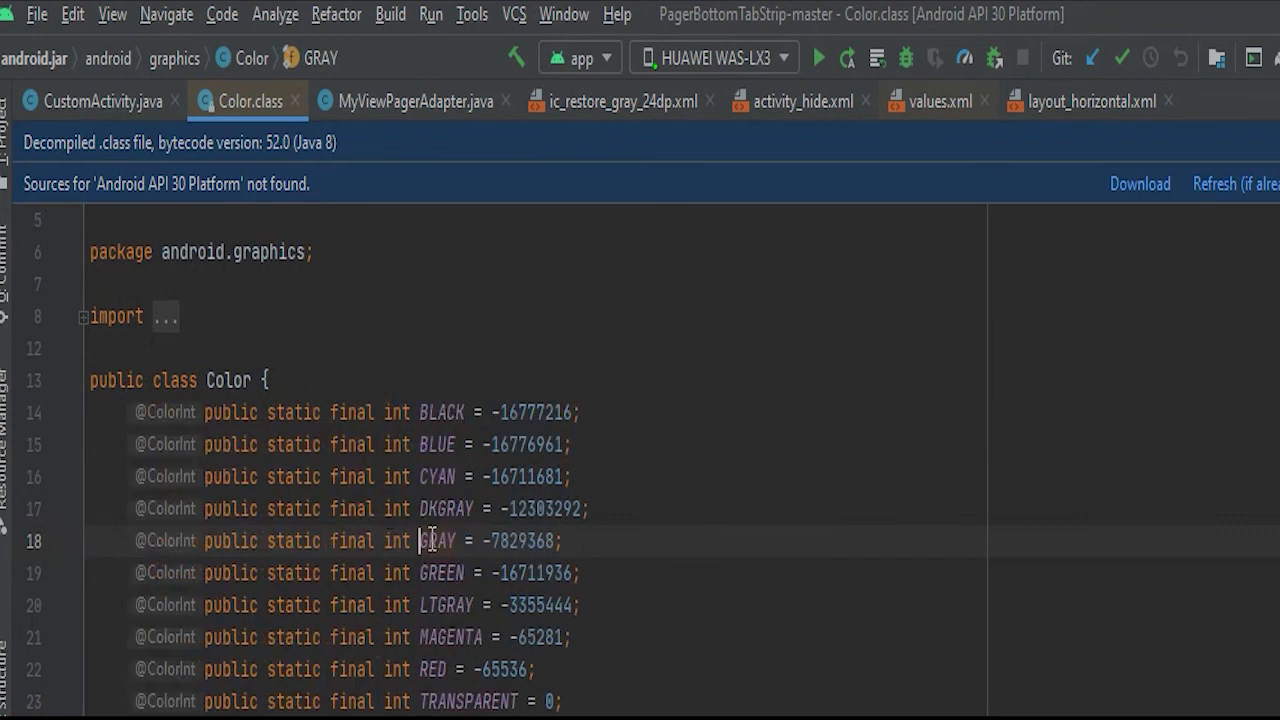
left_click(548, 540)
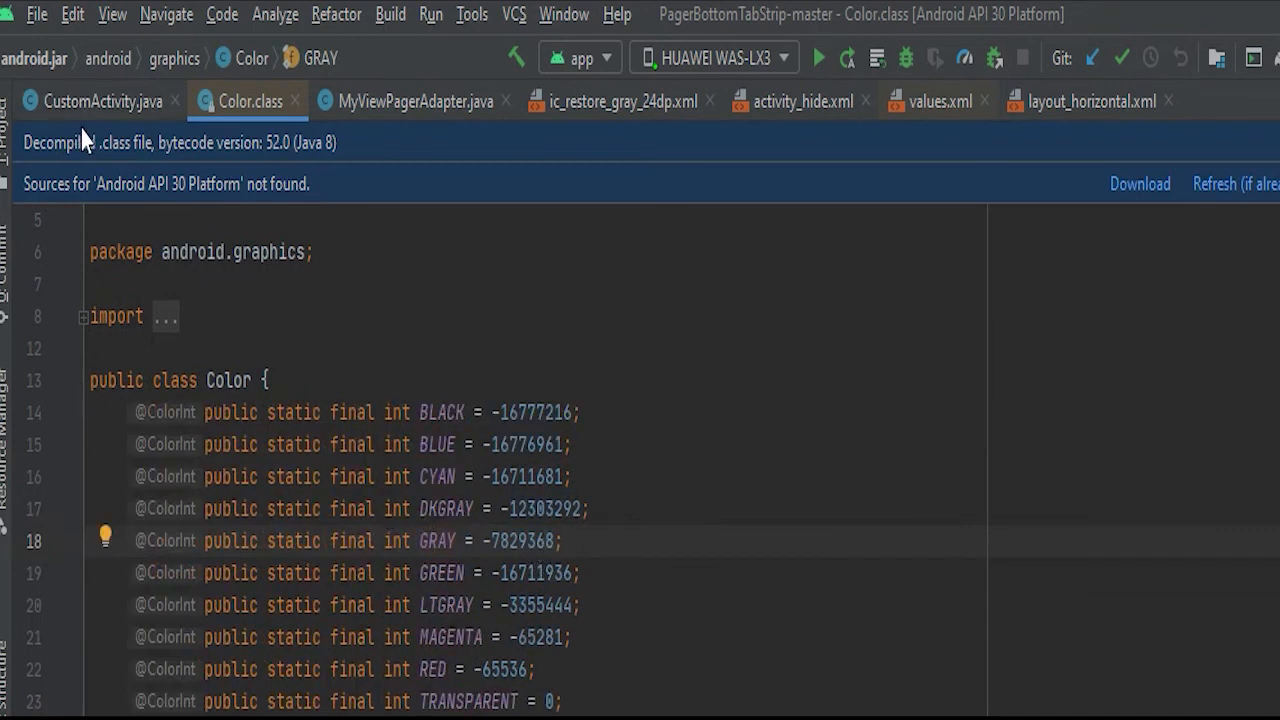
left_click(100, 100)
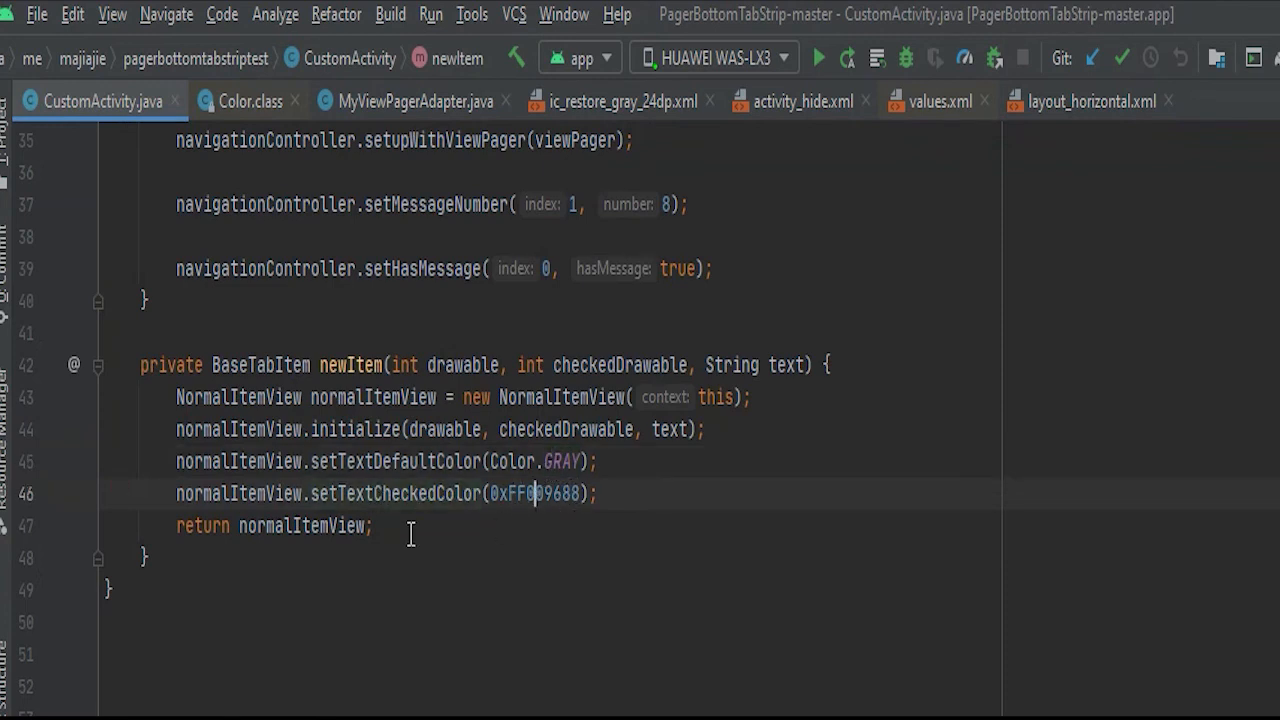
left_click(536, 492)
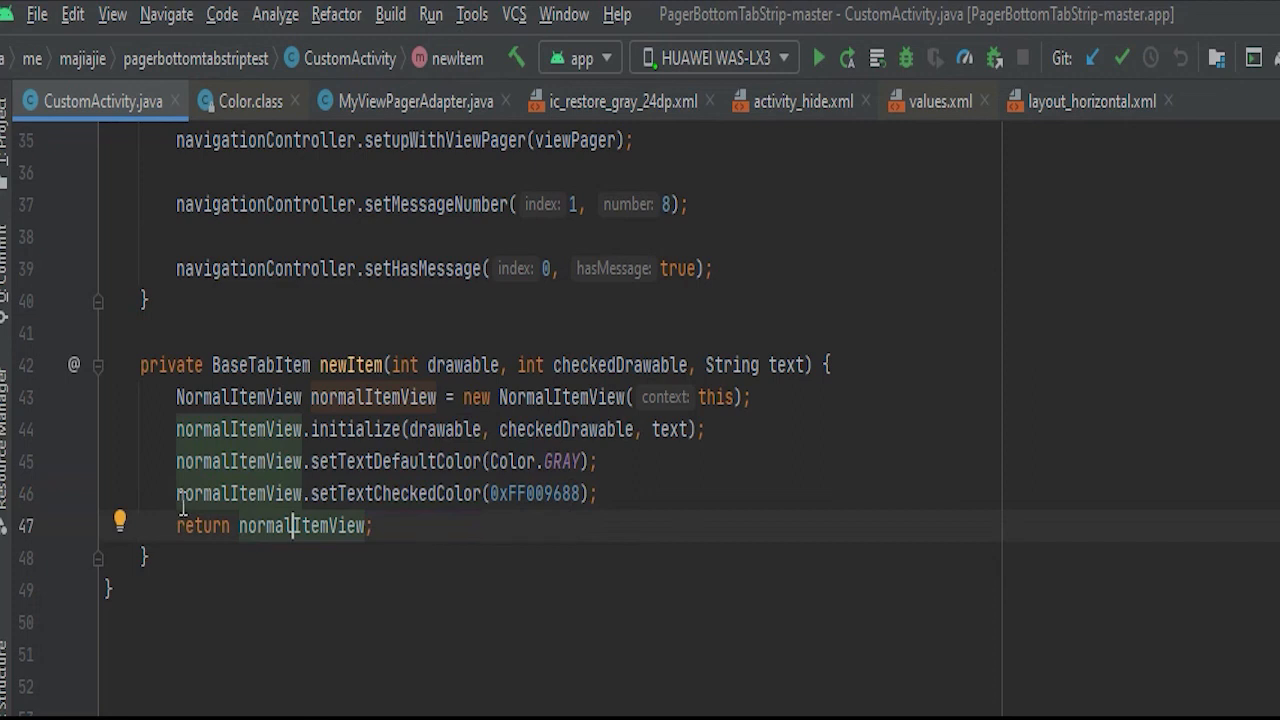
mouse_move(552, 544)
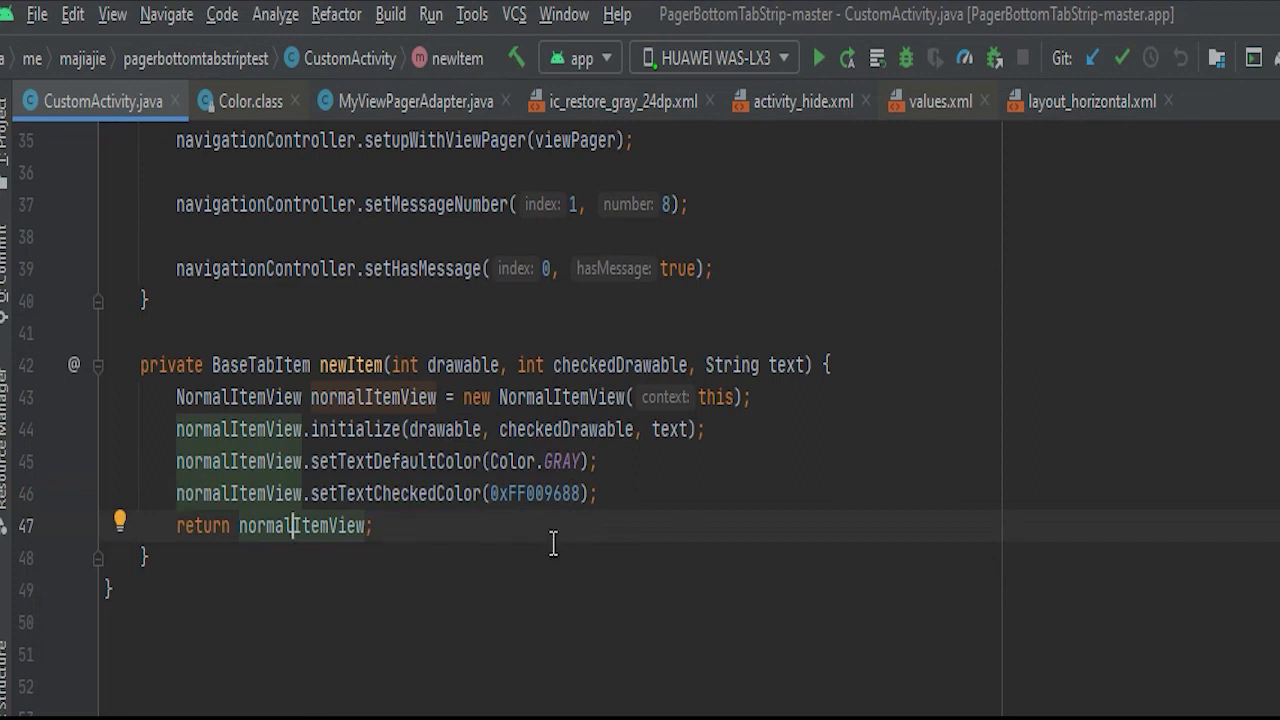